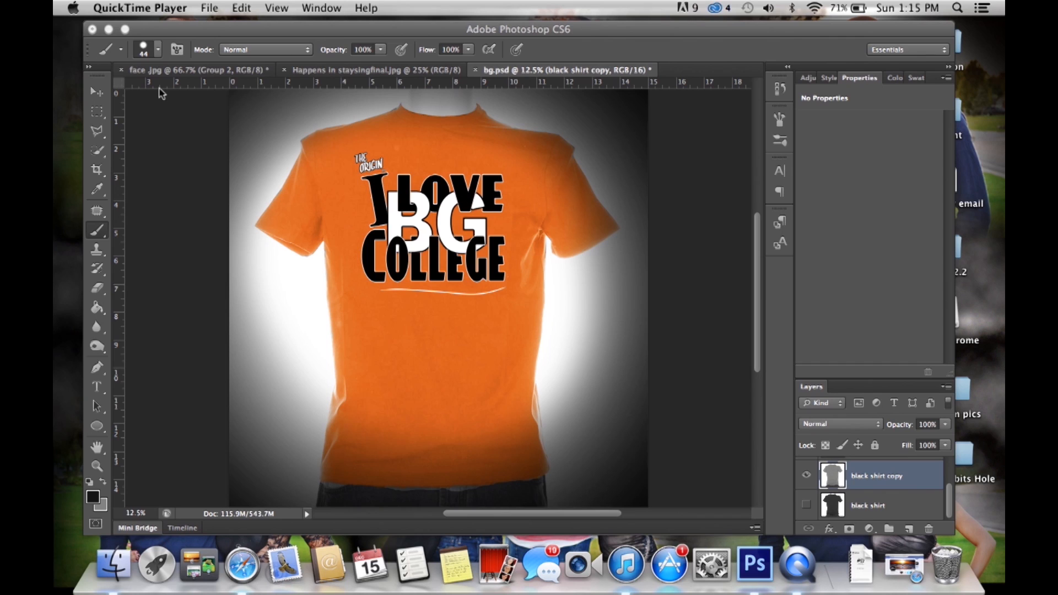
pyautogui.moveTo(389, 163)
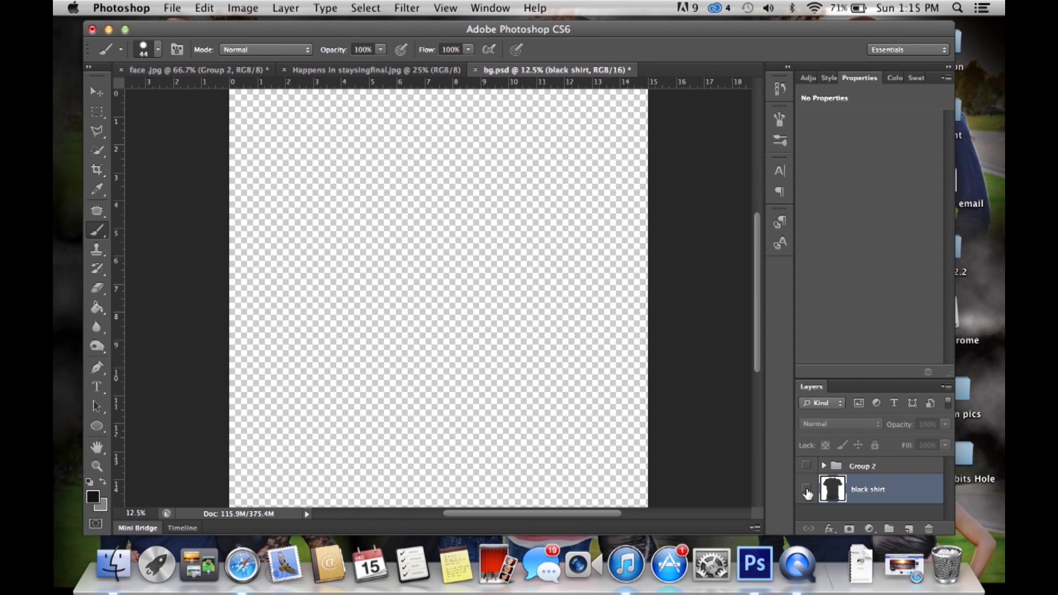
# - Turn on the black shirt layer so the plain black shirt shows
pyautogui.click(806, 490)
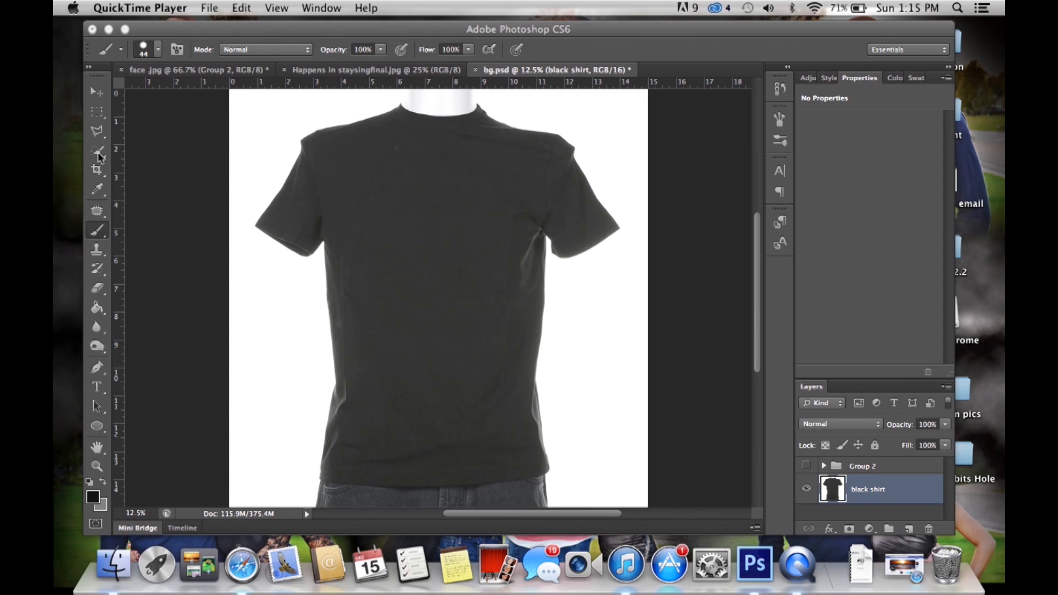
# - Select the whole black shirt with the Quick Selection Tool
pyautogui.click(96, 152)
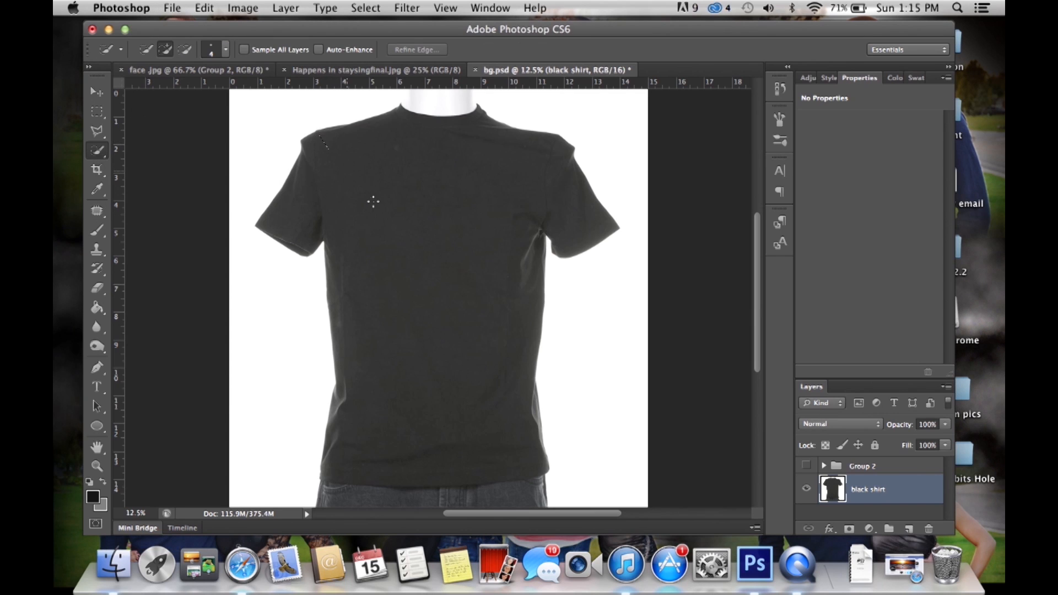
pyautogui.moveTo(324, 142); pyautogui.dragTo(358, 186)
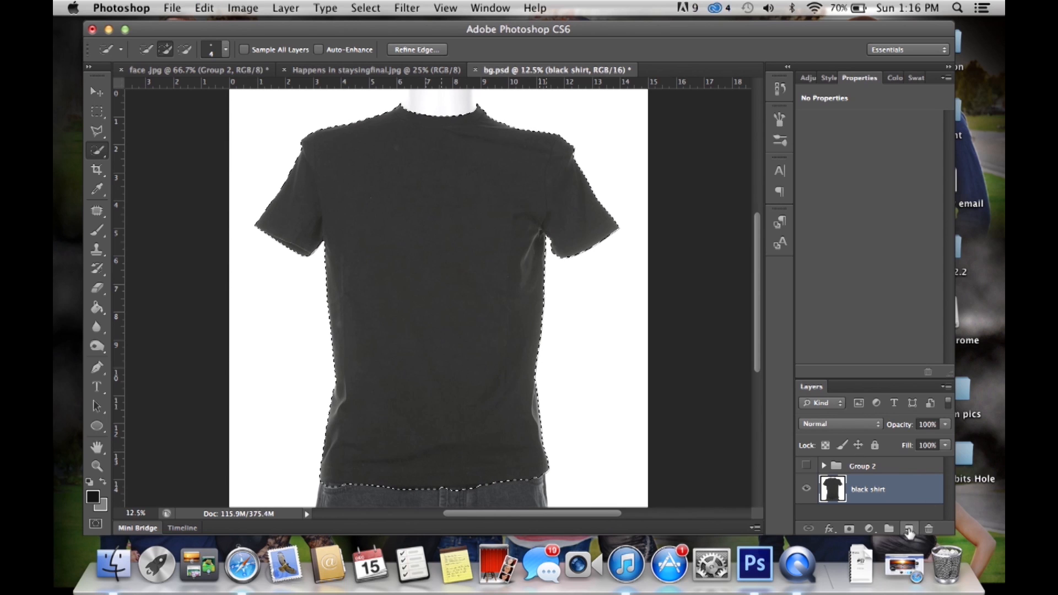
# - Fill the shirt selection with medium gray #828282 on a new layer, covering leftover dark spots
pyautogui.click(908, 530)
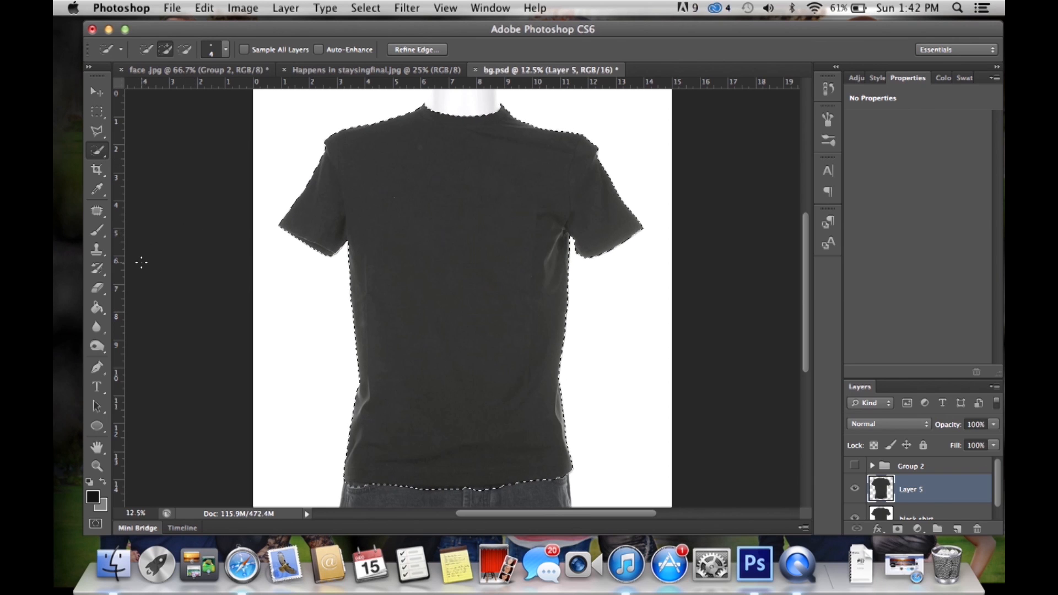
pyautogui.click(96, 308)
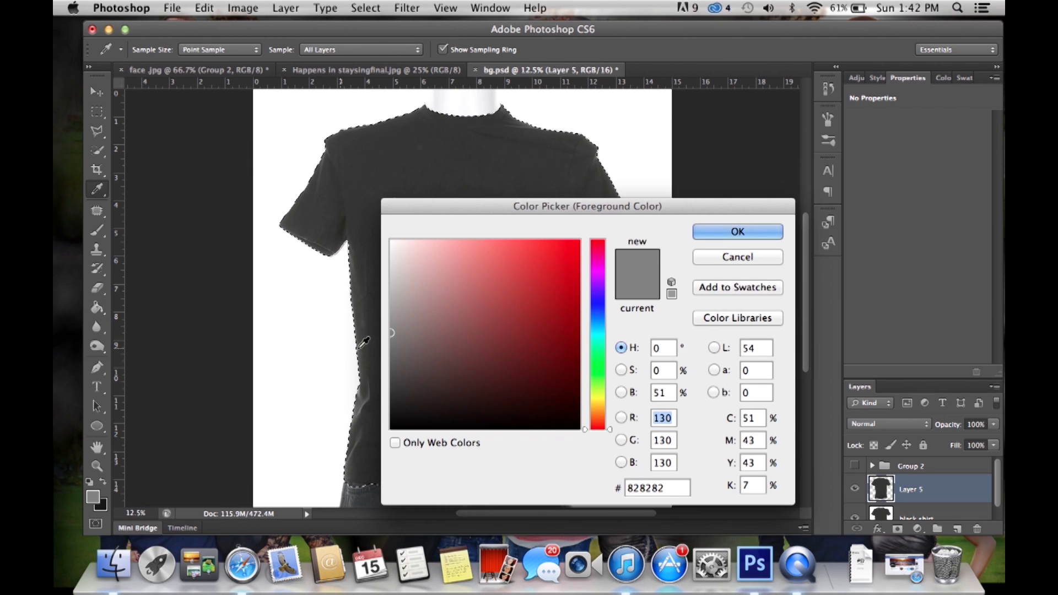
pyautogui.click(737, 232)
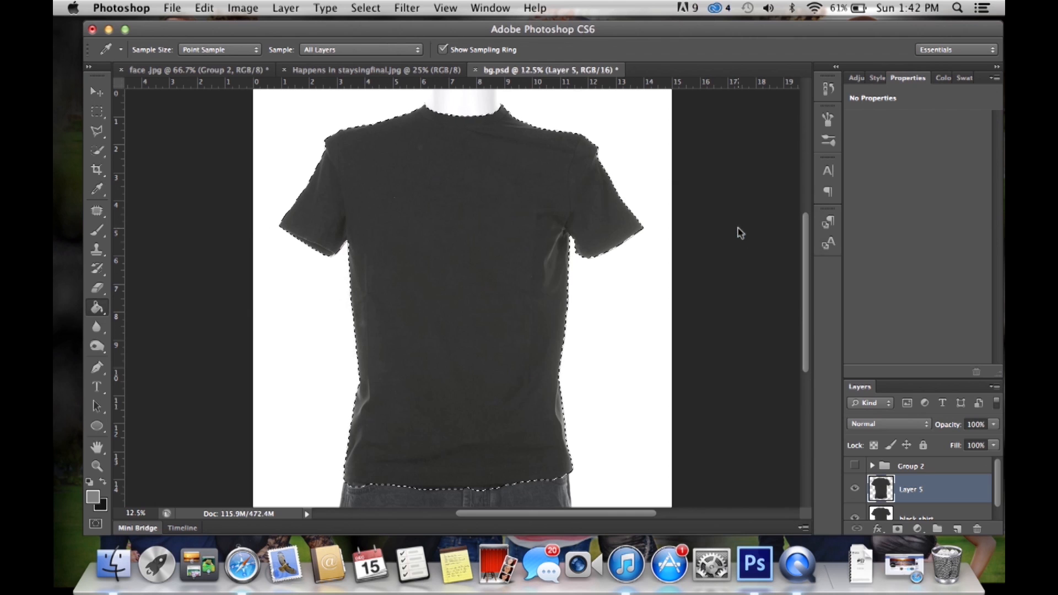
pyautogui.click(97, 307)
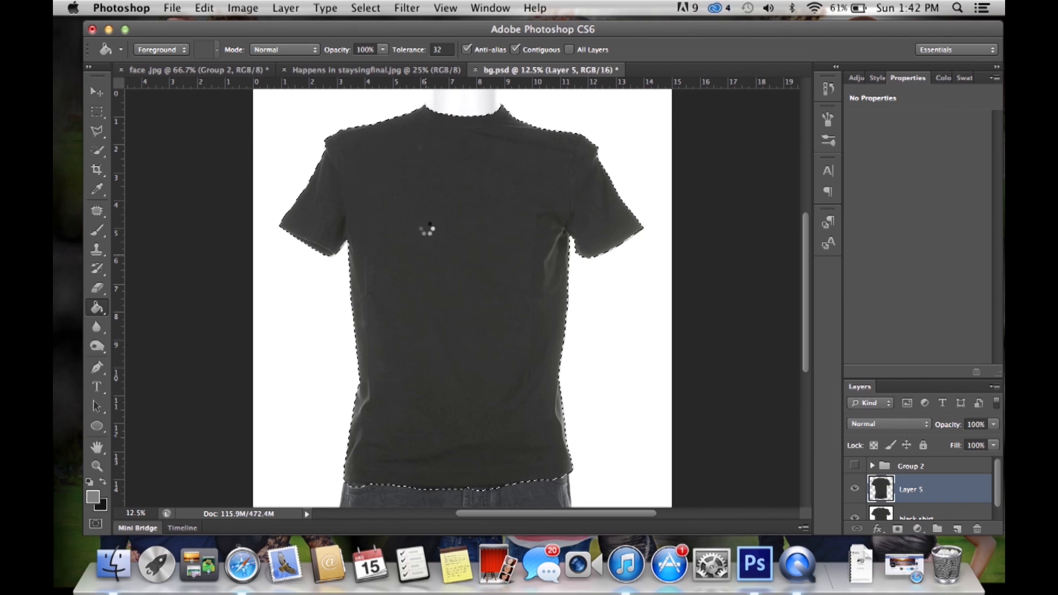
pyautogui.click(428, 234)
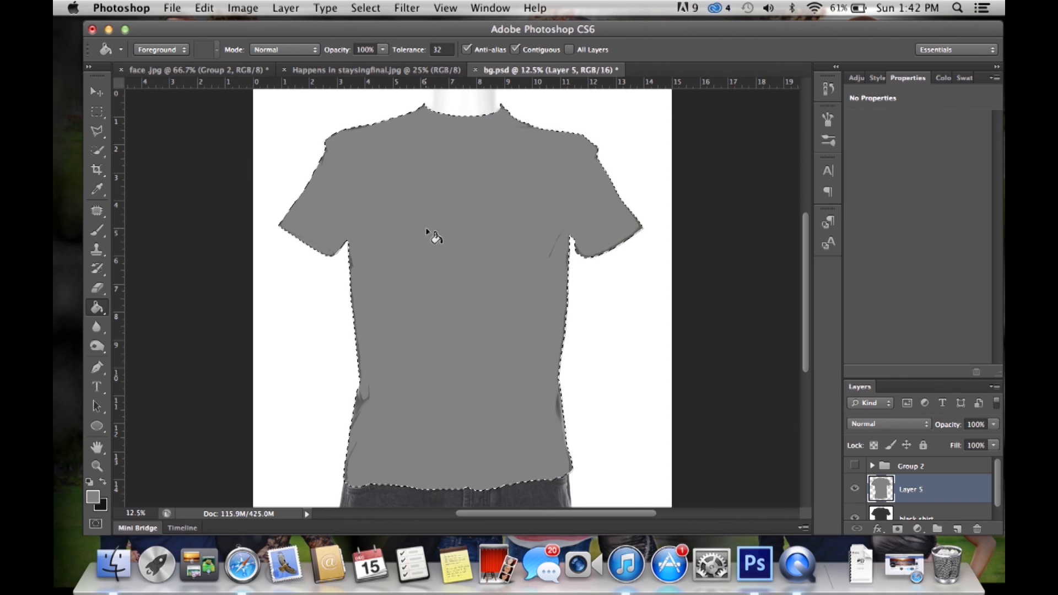
pyautogui.moveTo(374, 400)
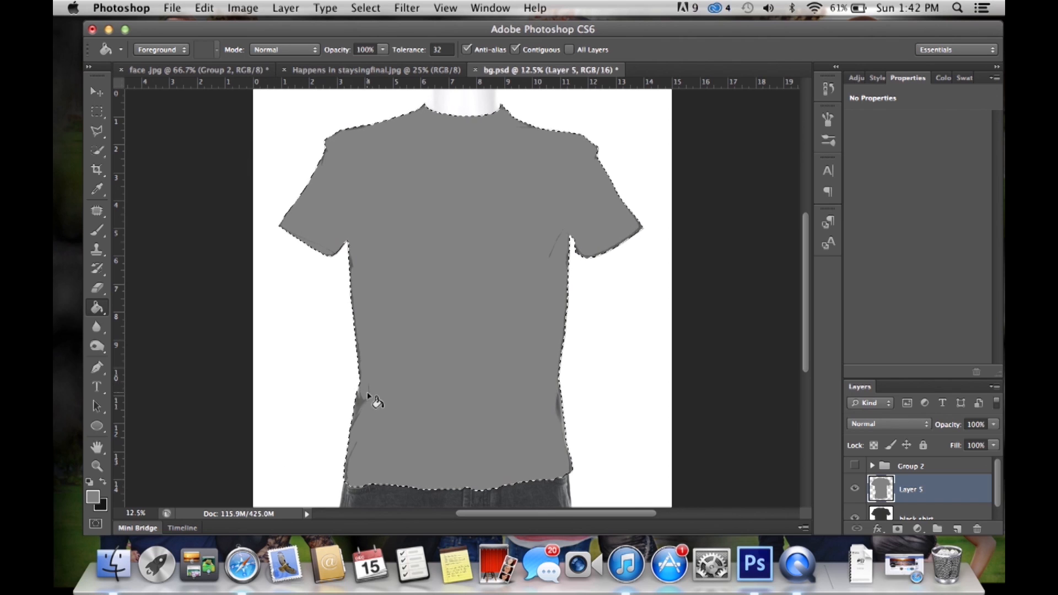
pyautogui.click(97, 232)
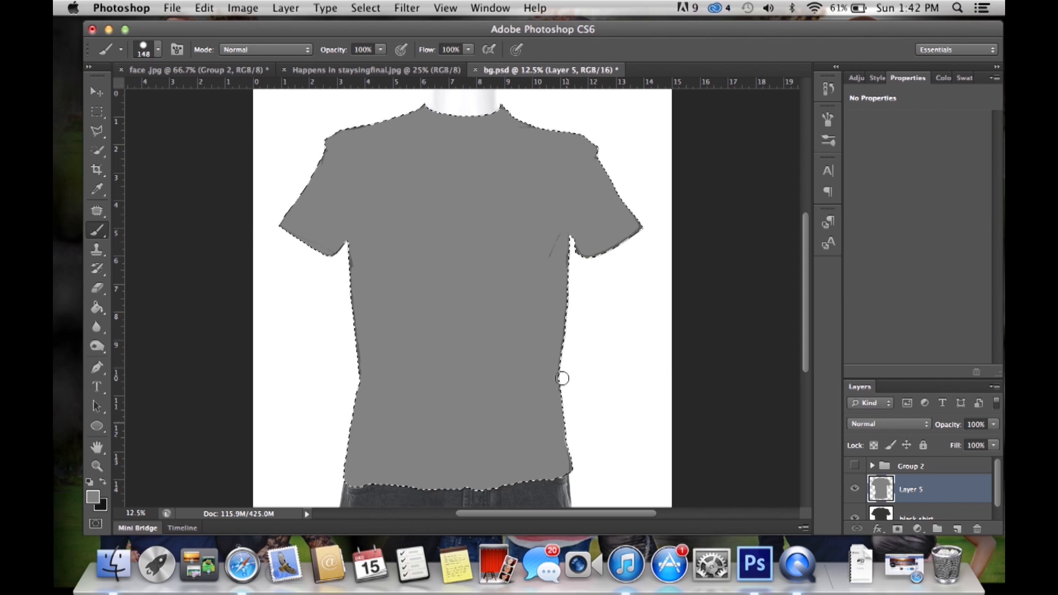
pyautogui.moveTo(414, 379)
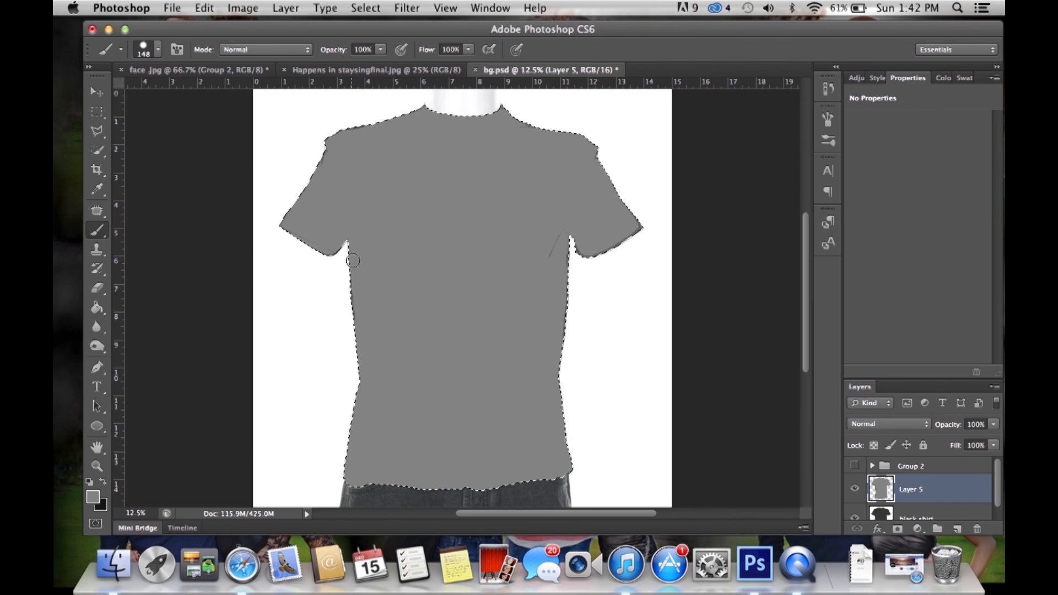
pyautogui.moveTo(428, 131)
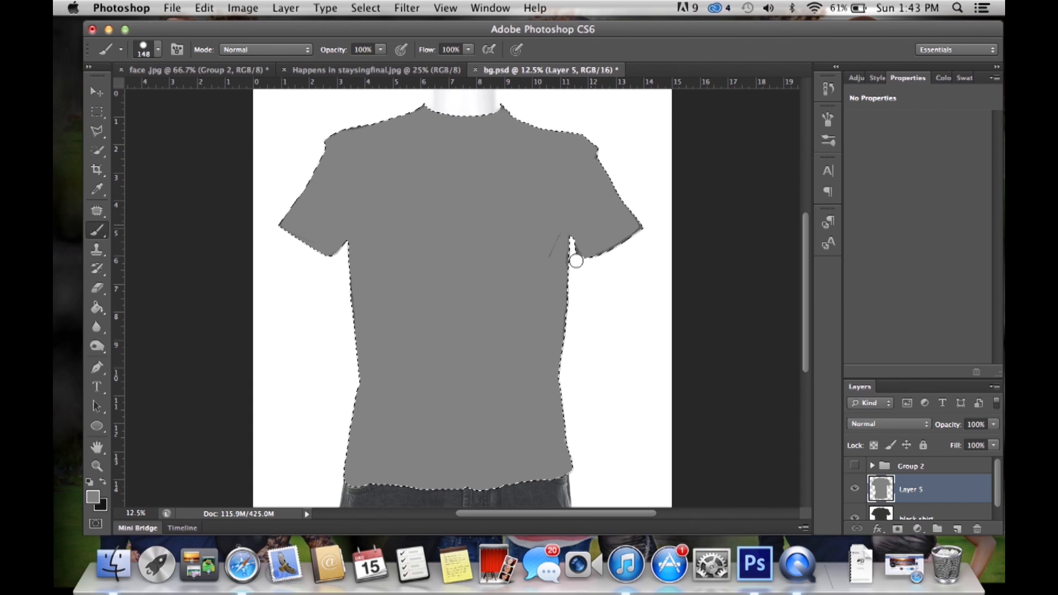
pyautogui.moveTo(595, 226)
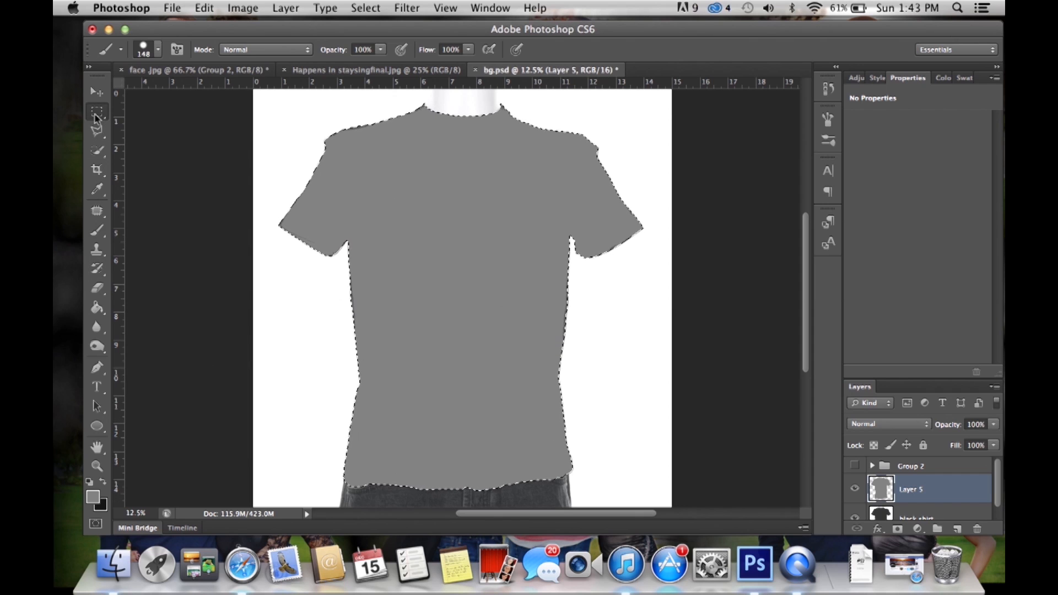
# - Set the gray Layer 5 to Overlay blending and select the black shirt layer
pyautogui.click(94, 113)
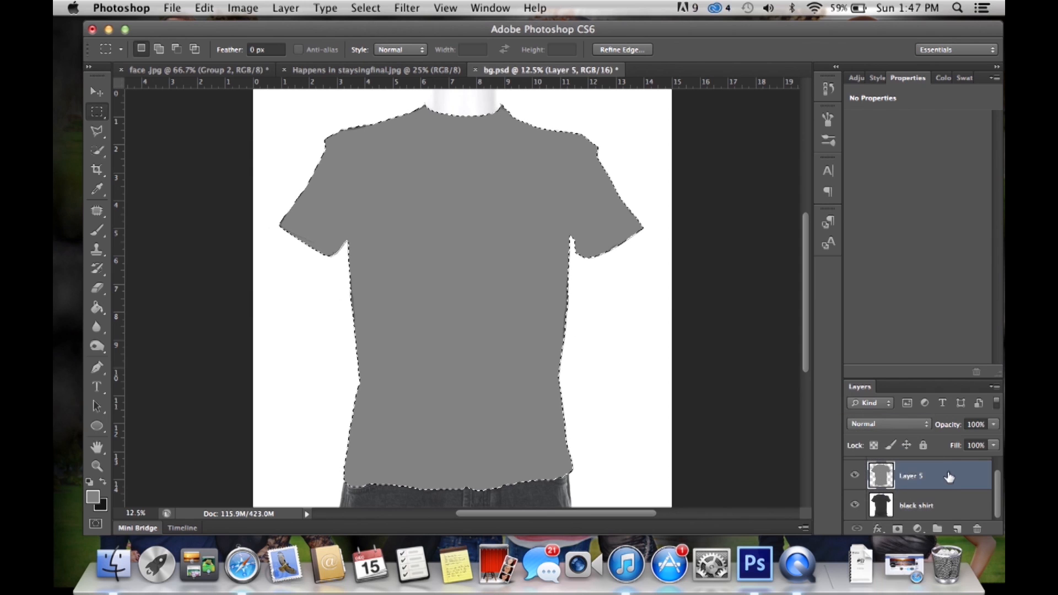
pyautogui.click(887, 424)
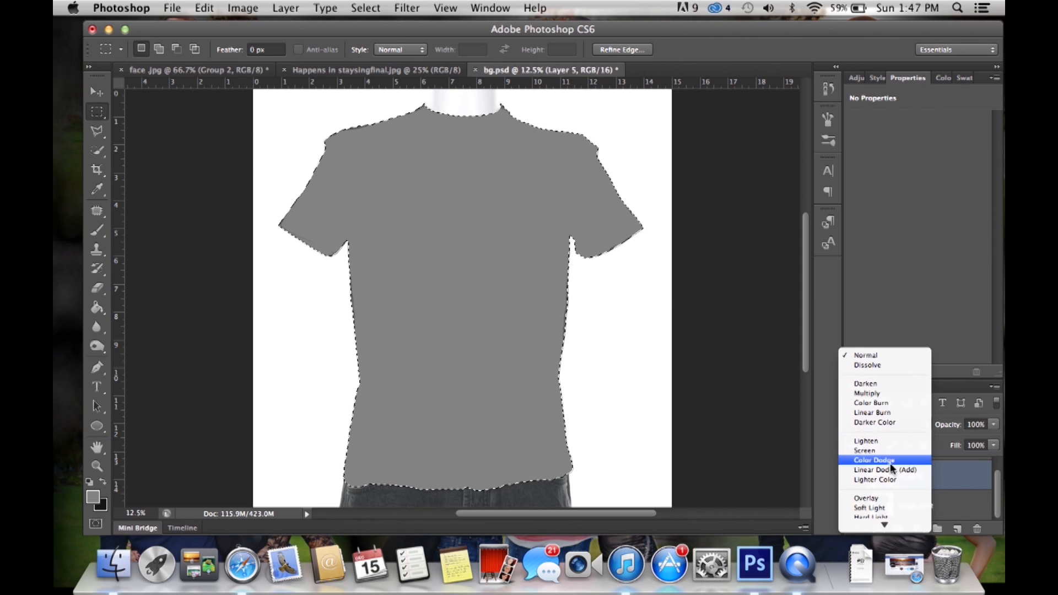
pyautogui.click(863, 498)
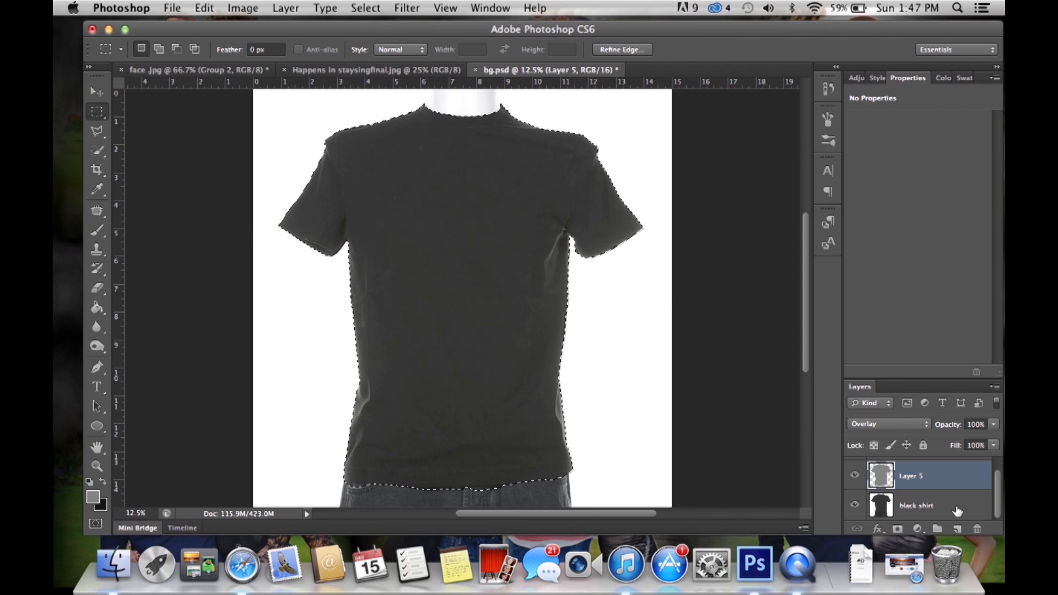
pyautogui.click(923, 510)
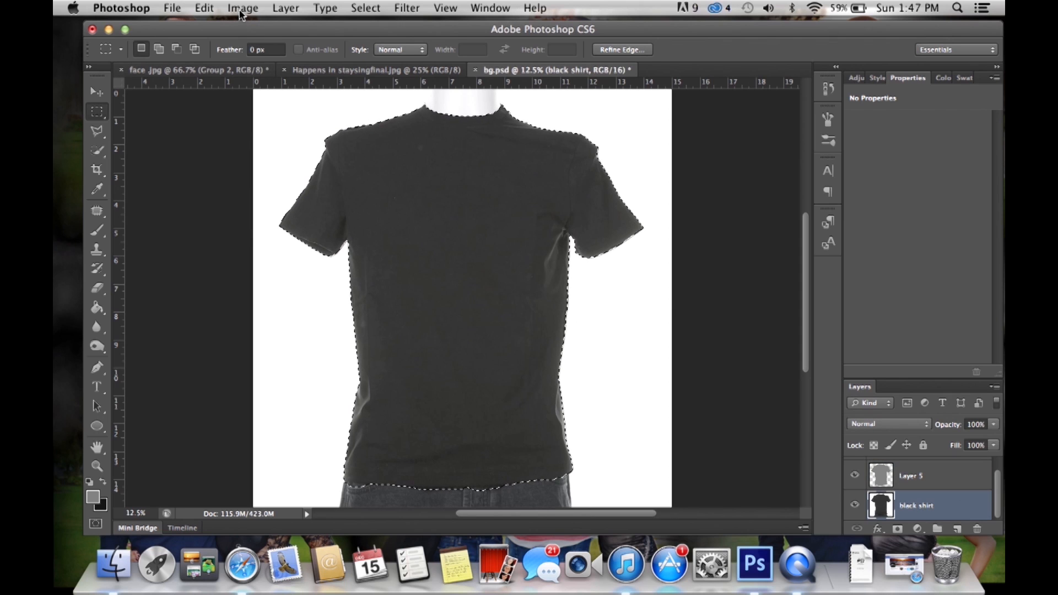
# - Open the Levels adjustment and move its window off the shirt
pyautogui.click(242, 9)
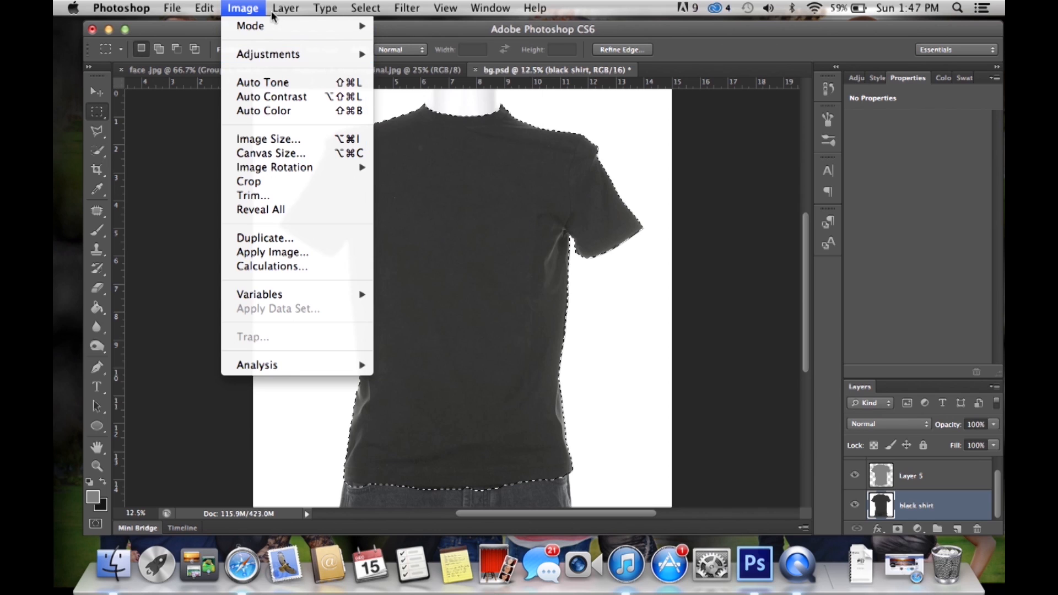
pyautogui.moveTo(268, 54)
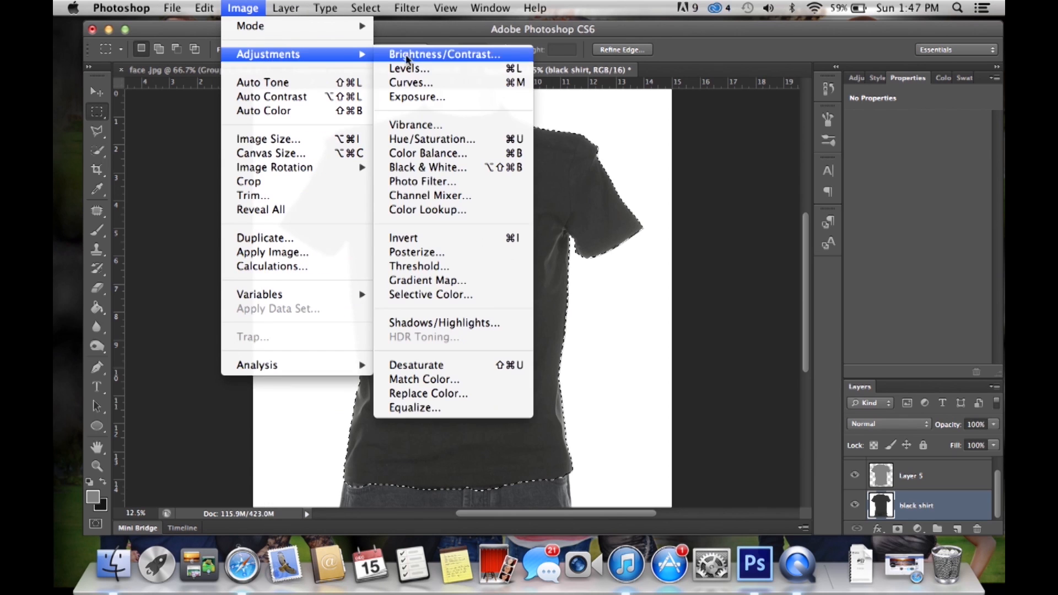
pyautogui.click(409, 69)
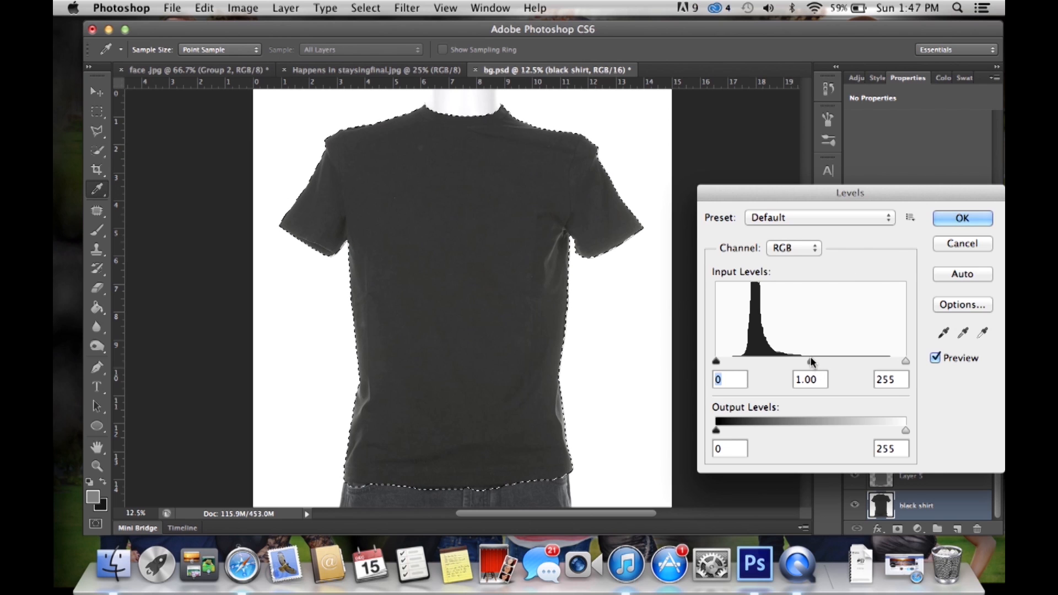
pyautogui.moveTo(848, 193); pyautogui.dragTo(690, 242)
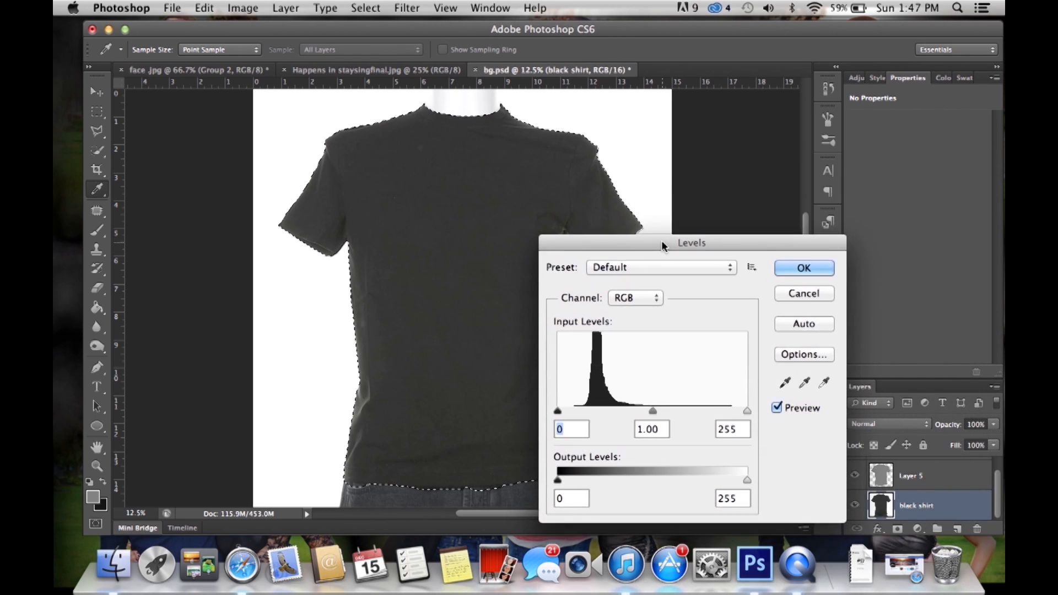
pyautogui.moveTo(691, 243); pyautogui.dragTo(707, 178)
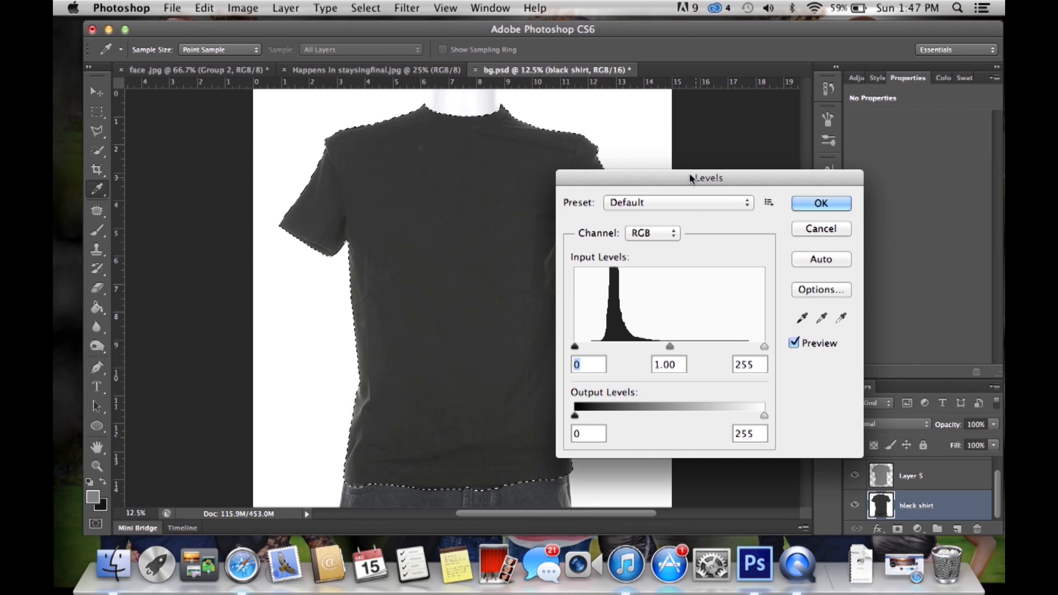
pyautogui.moveTo(706, 178); pyautogui.dragTo(776, 91)
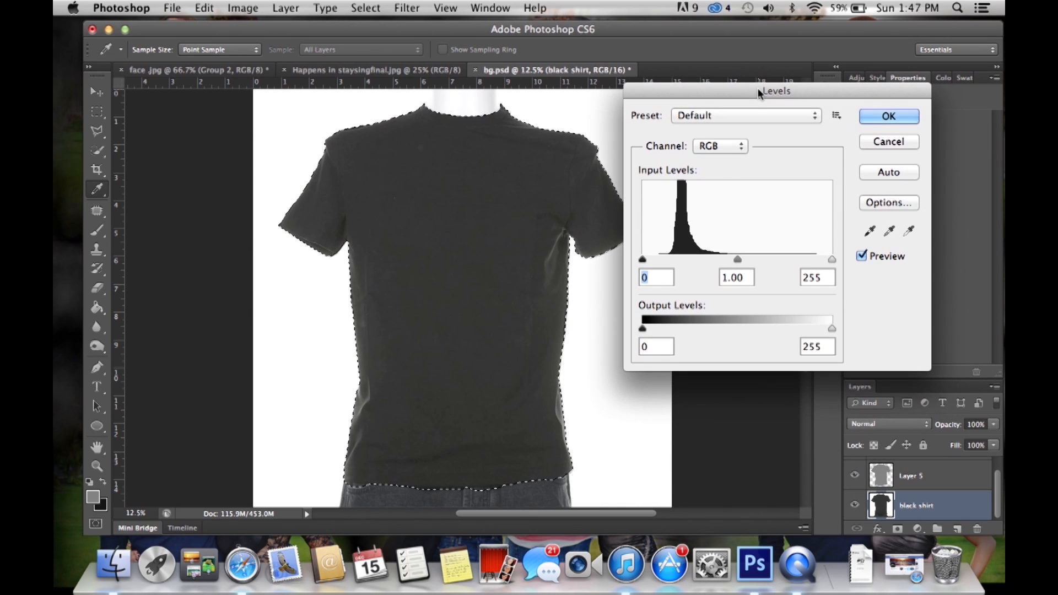
# - Set input levels to 6, 1.96 and 192, compare with Preview, and apply
pyautogui.moveTo(737, 260); pyautogui.dragTo(716, 259)
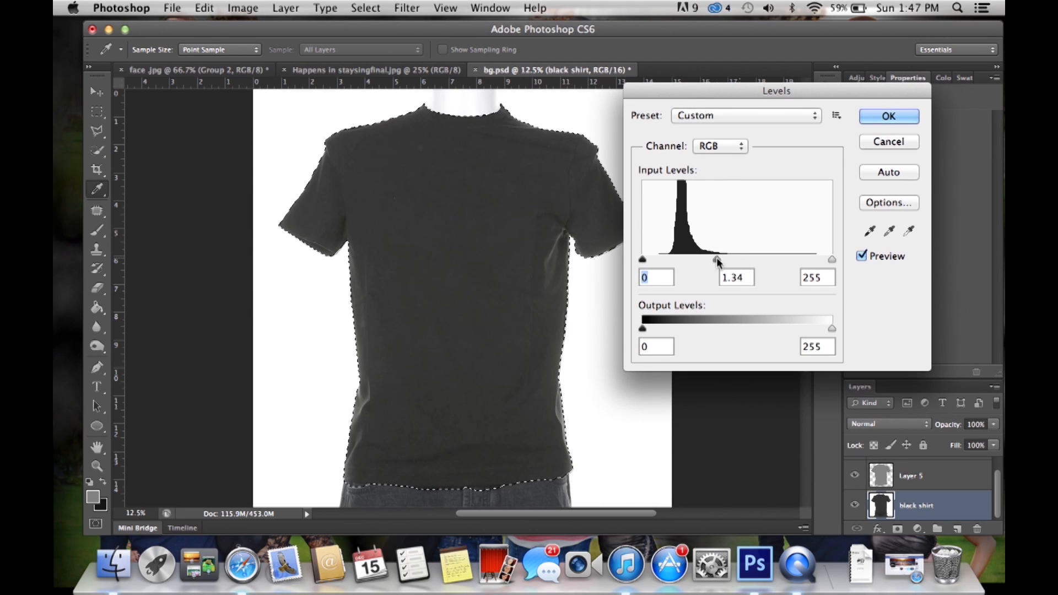
pyautogui.moveTo(717, 259); pyautogui.dragTo(705, 259)
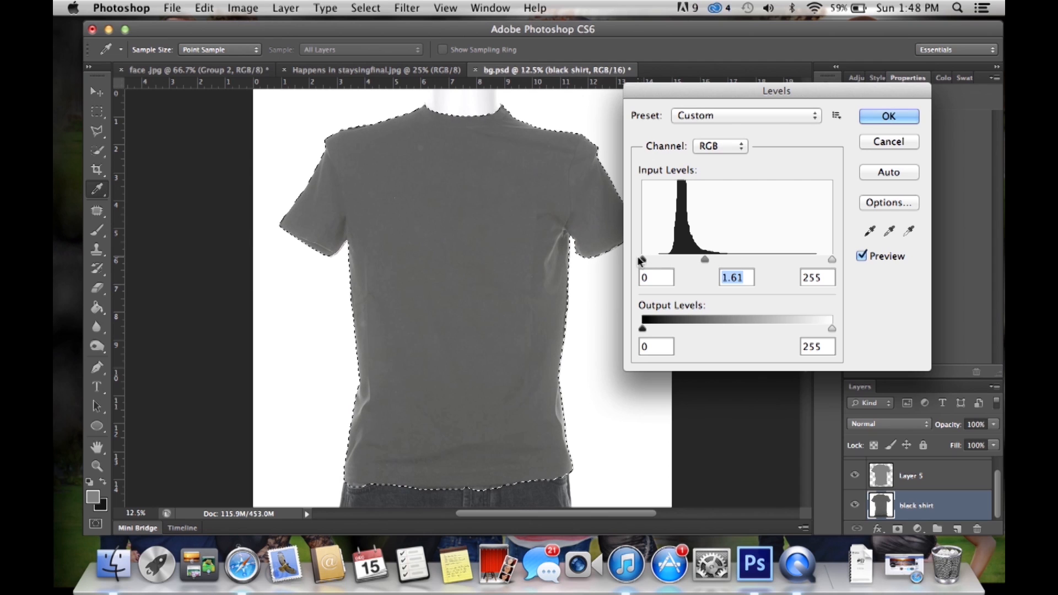
pyautogui.moveTo(831, 259); pyautogui.dragTo(814, 259)
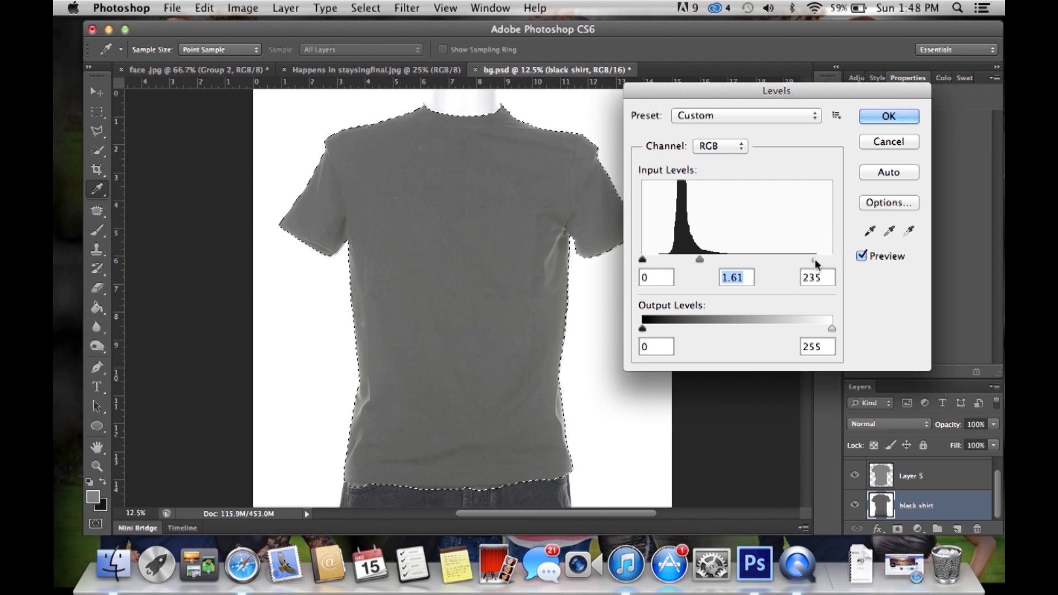
pyautogui.moveTo(814, 259); pyautogui.dragTo(793, 259)
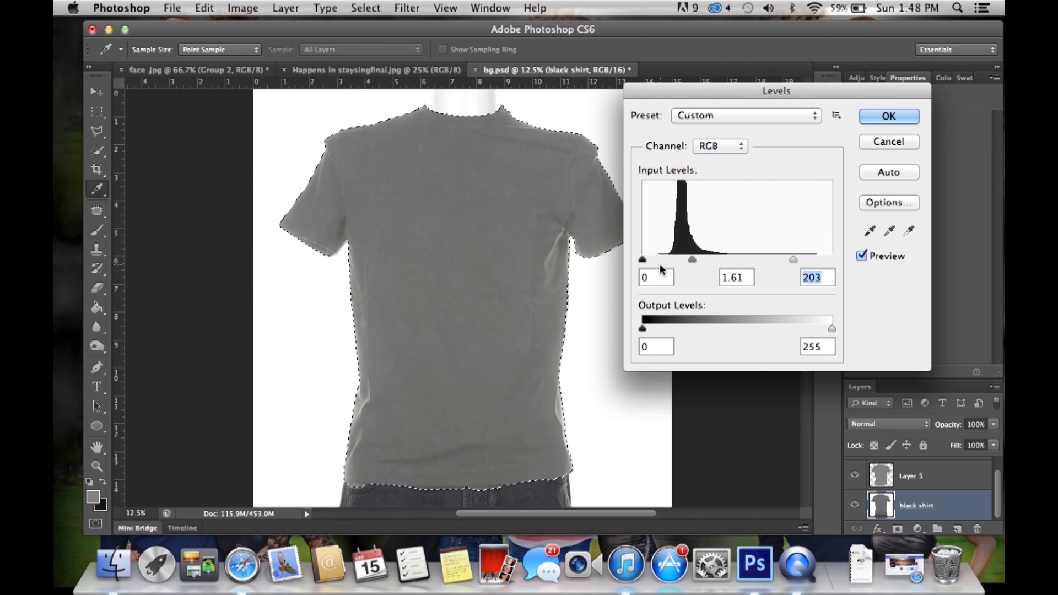
pyautogui.moveTo(641, 259); pyautogui.dragTo(646, 259)
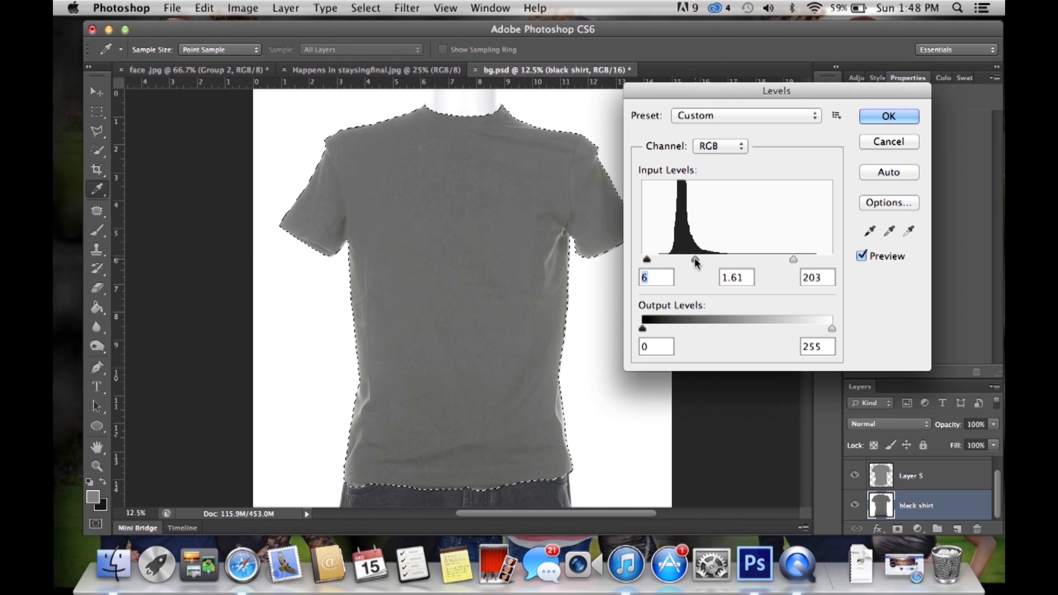
pyautogui.moveTo(695, 259); pyautogui.dragTo(683, 259)
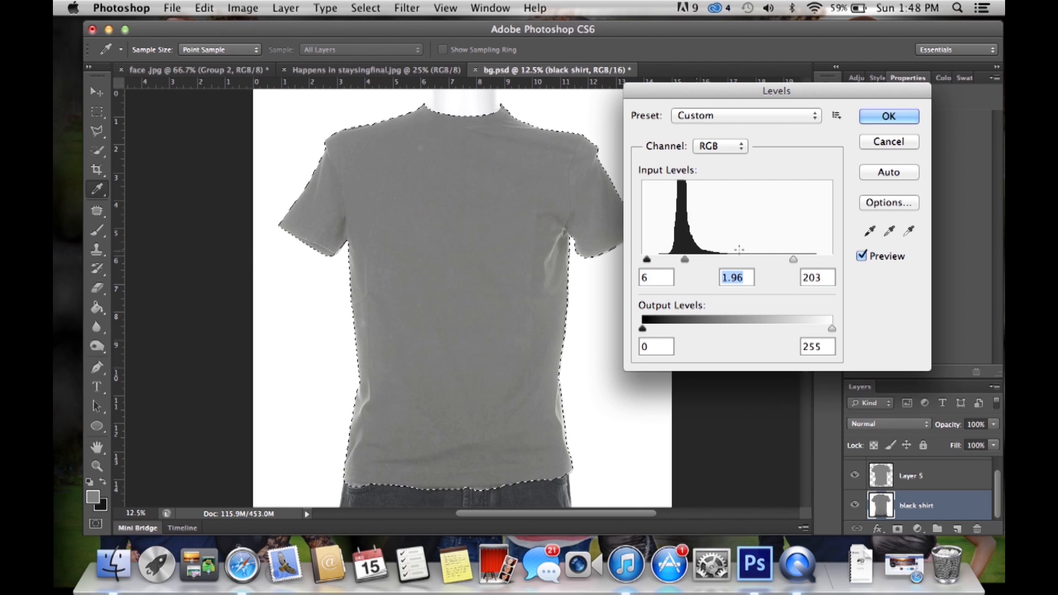
pyautogui.moveTo(793, 259); pyautogui.dragTo(782, 261)
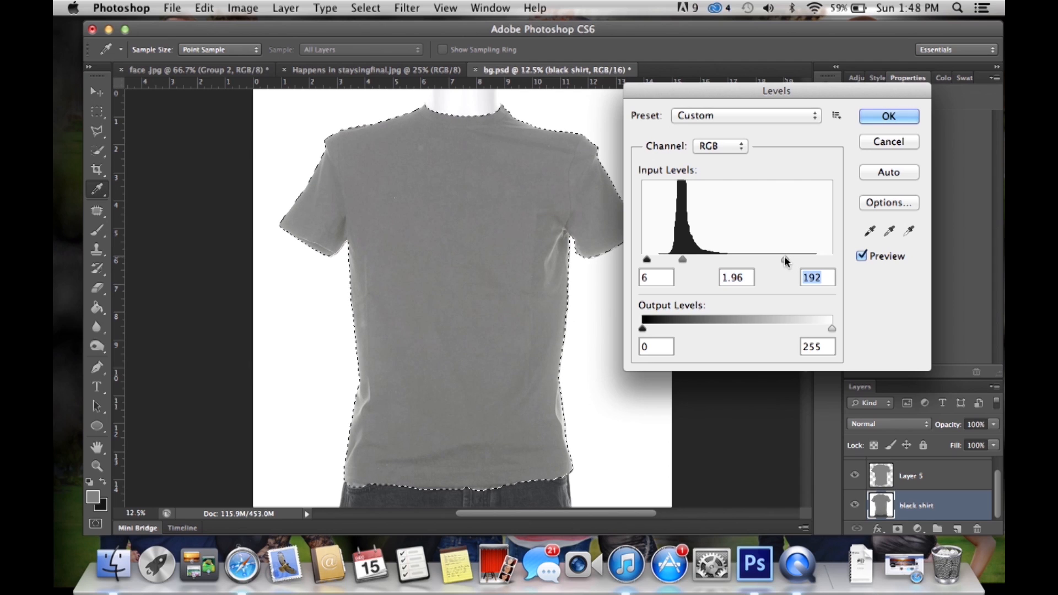
pyautogui.click(861, 256)
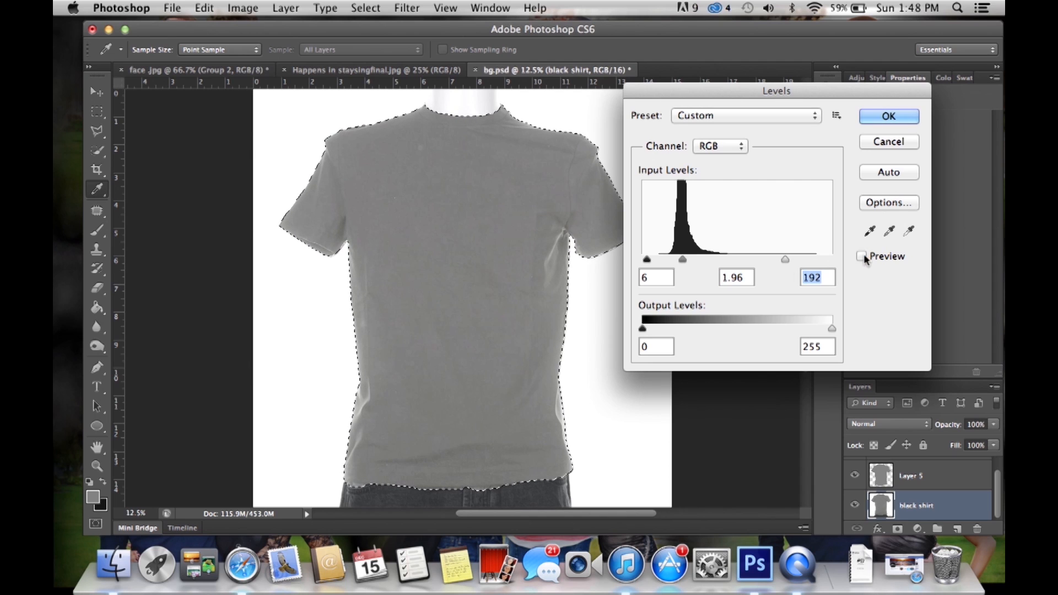
pyautogui.click(861, 255)
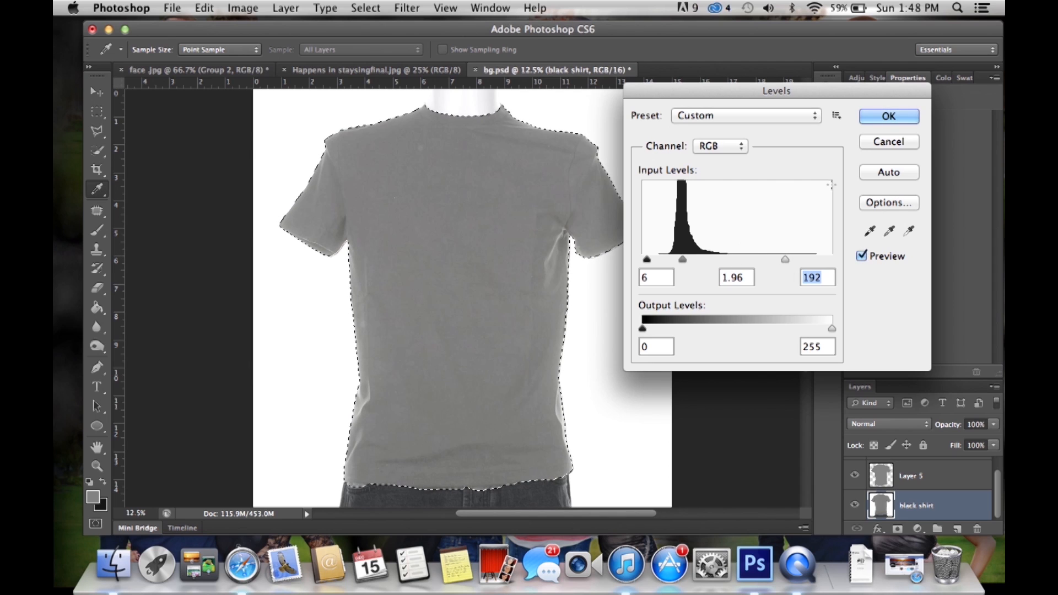
pyautogui.click(889, 117)
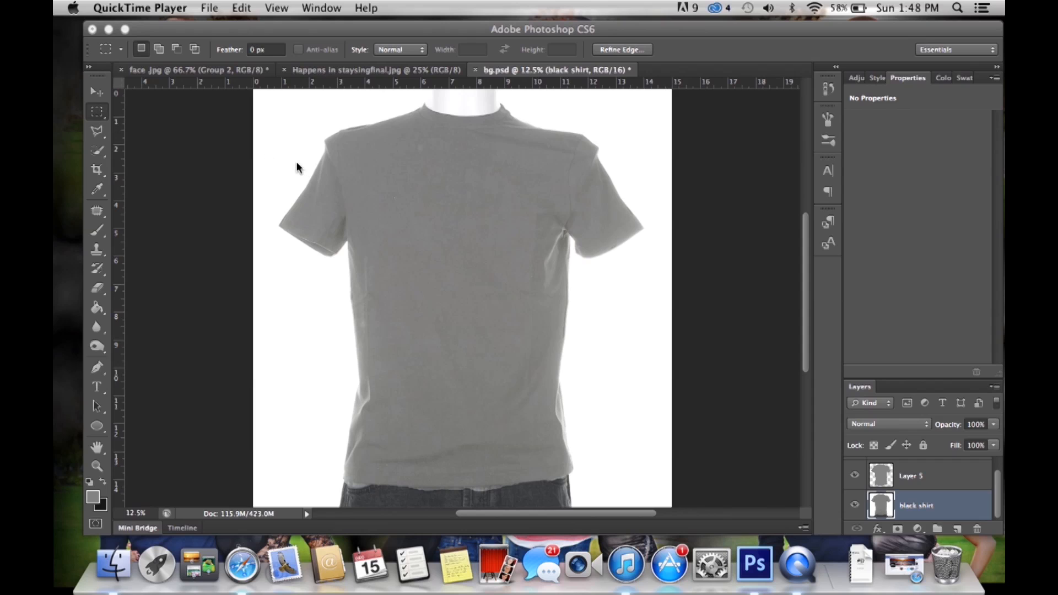
pyautogui.moveTo(362, 202)
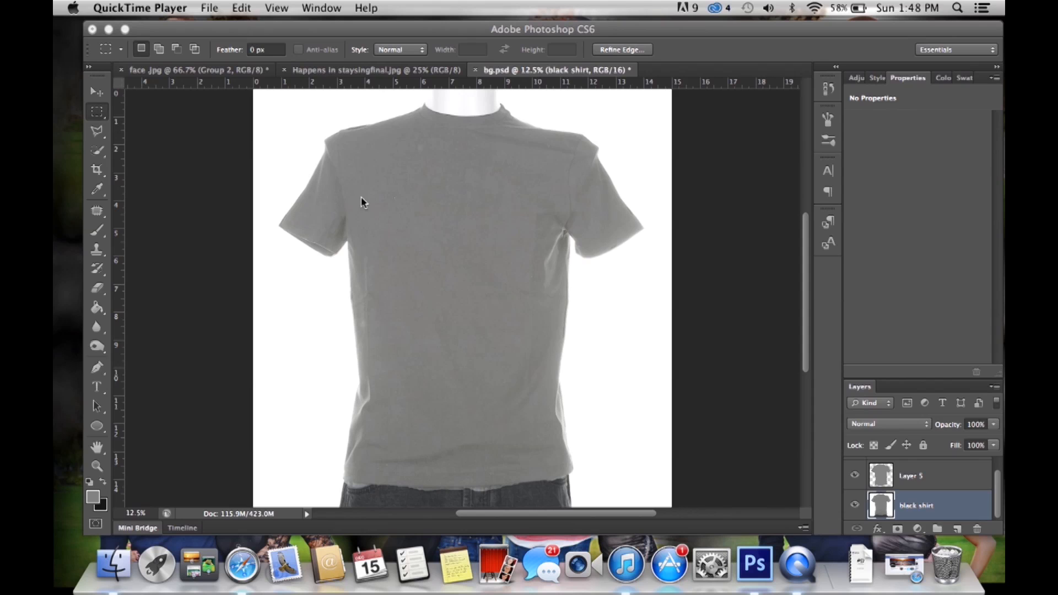
pyautogui.moveTo(867, 398)
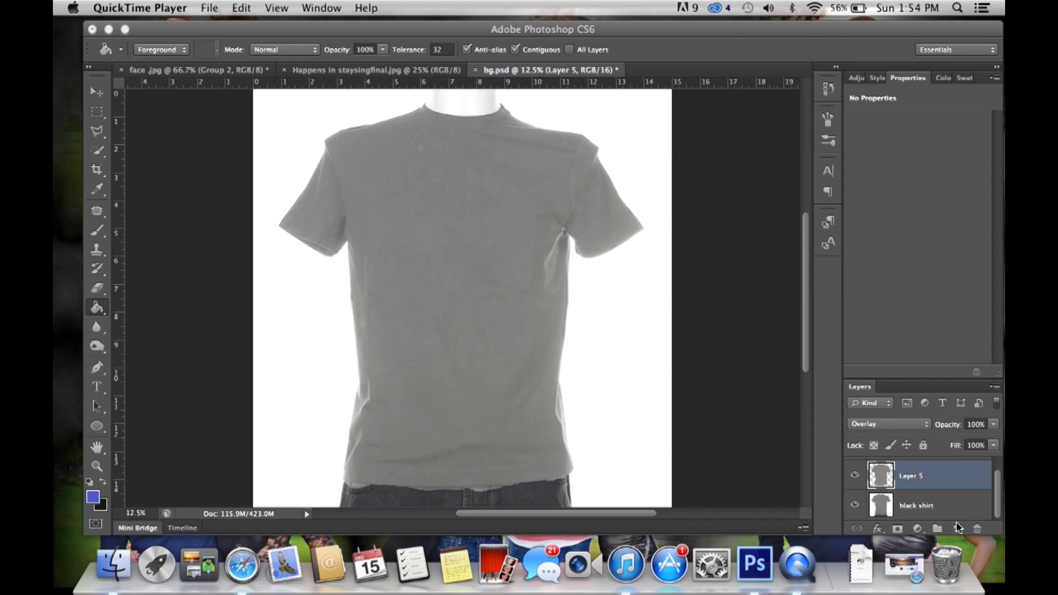
# - Add a new empty layer set to Overlay blending
pyautogui.click(956, 528)
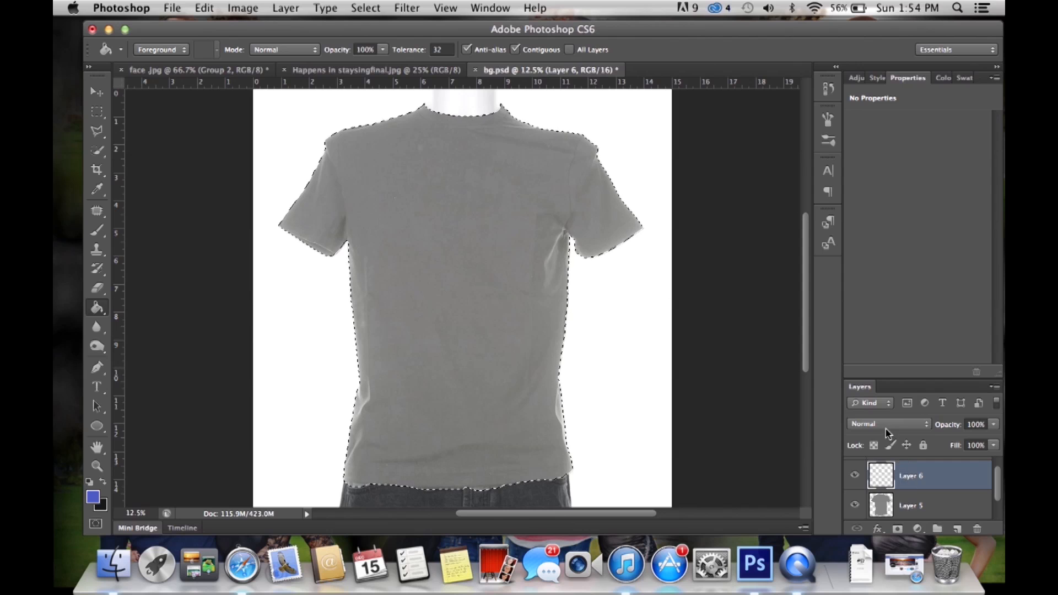
pyautogui.click(889, 423)
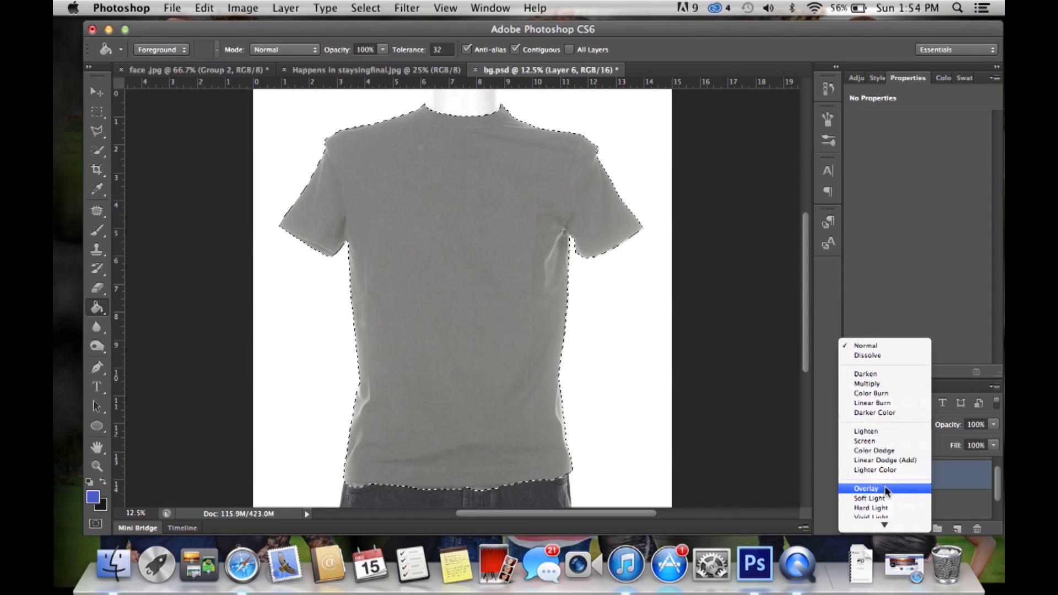
pyautogui.click(866, 488)
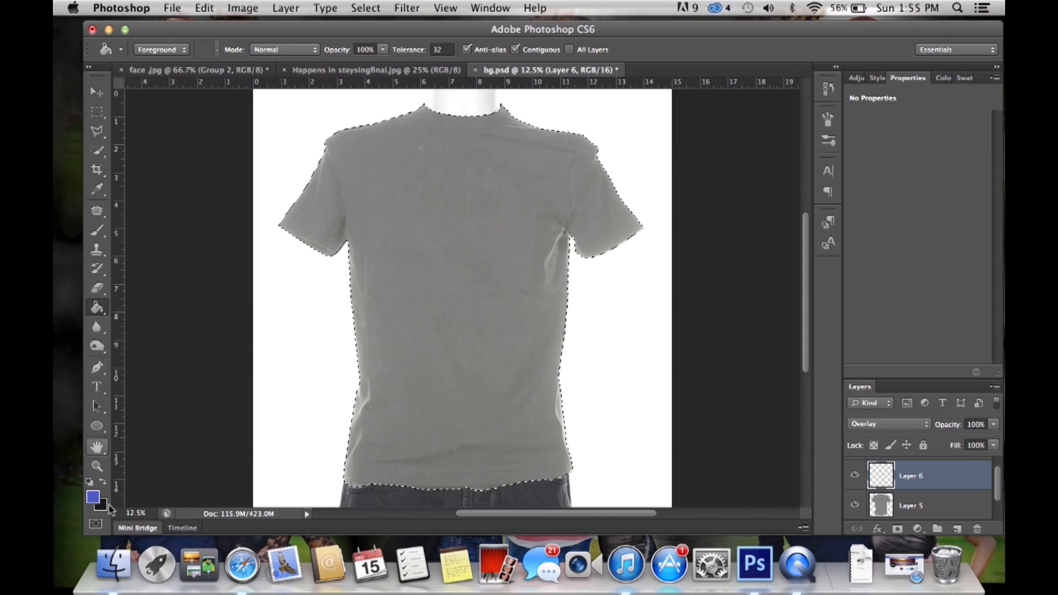
# - Fill the shirt area on the new layer with orange #f19900
pyautogui.click(91, 495)
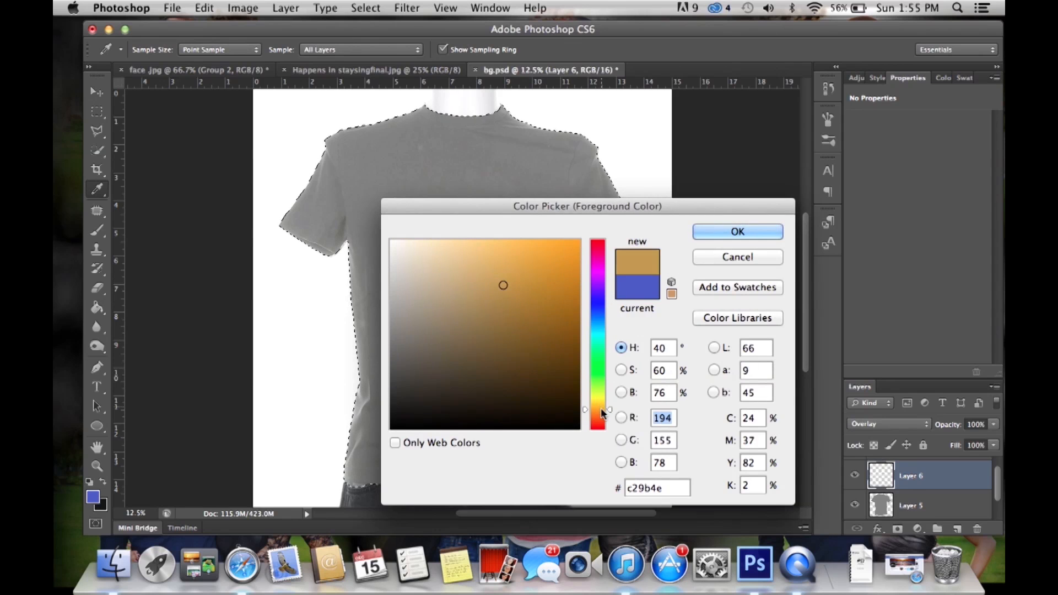
pyautogui.click(575, 240)
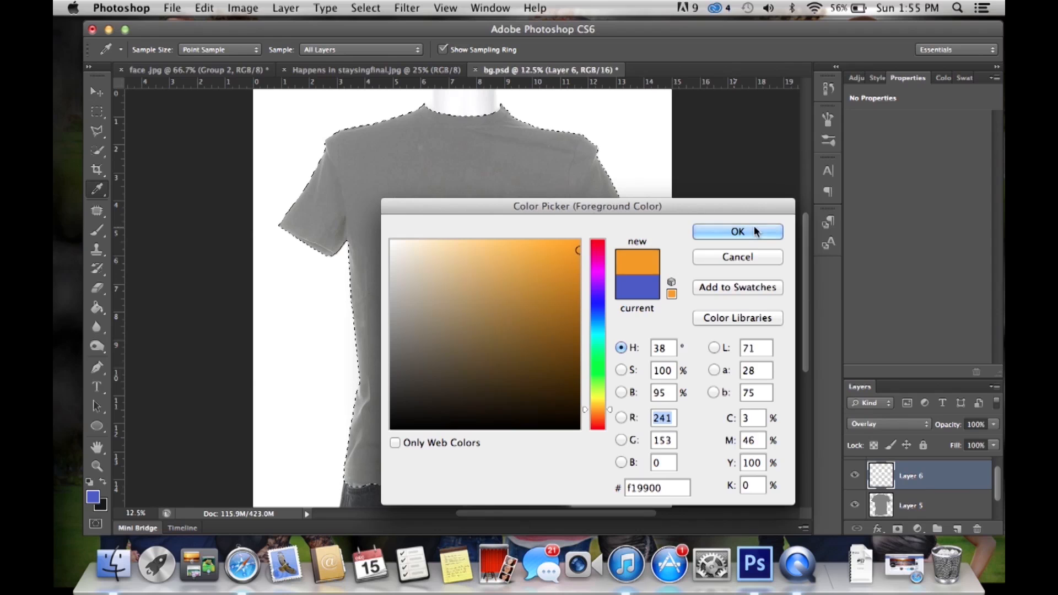
pyautogui.click(737, 232)
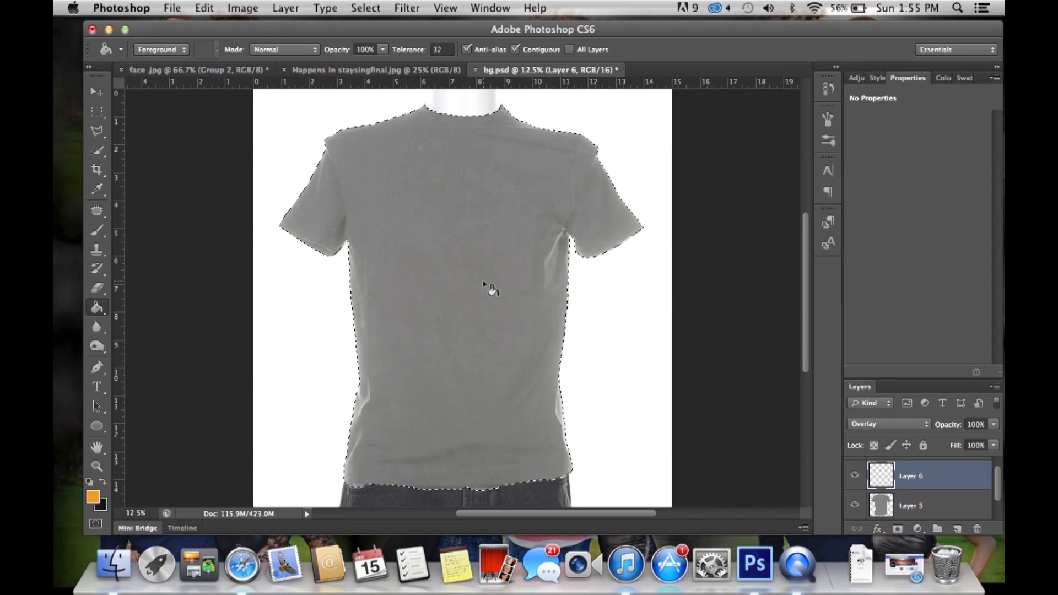
pyautogui.click(490, 291)
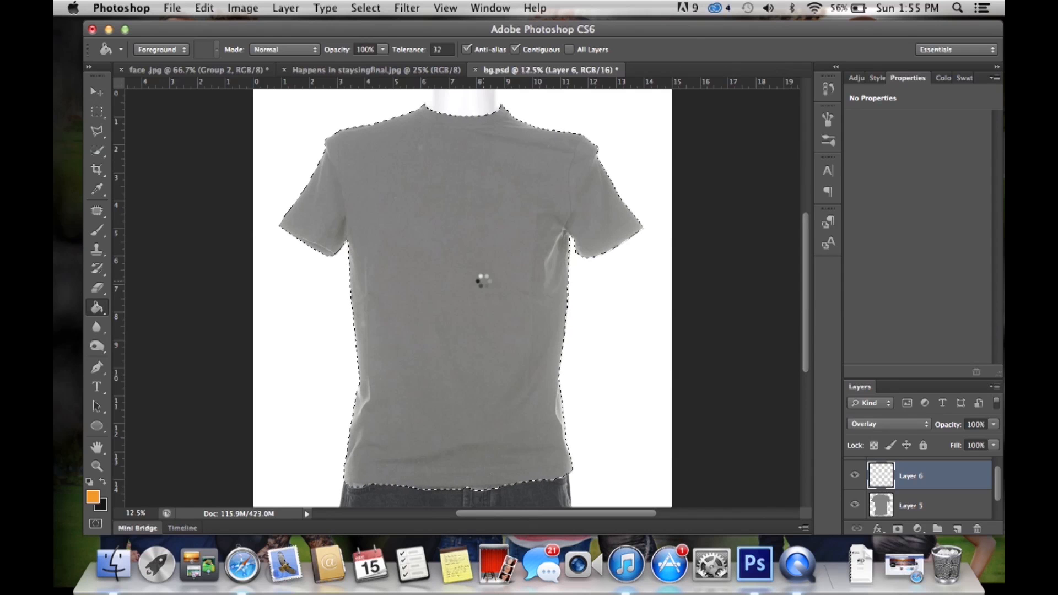
pyautogui.click(480, 282)
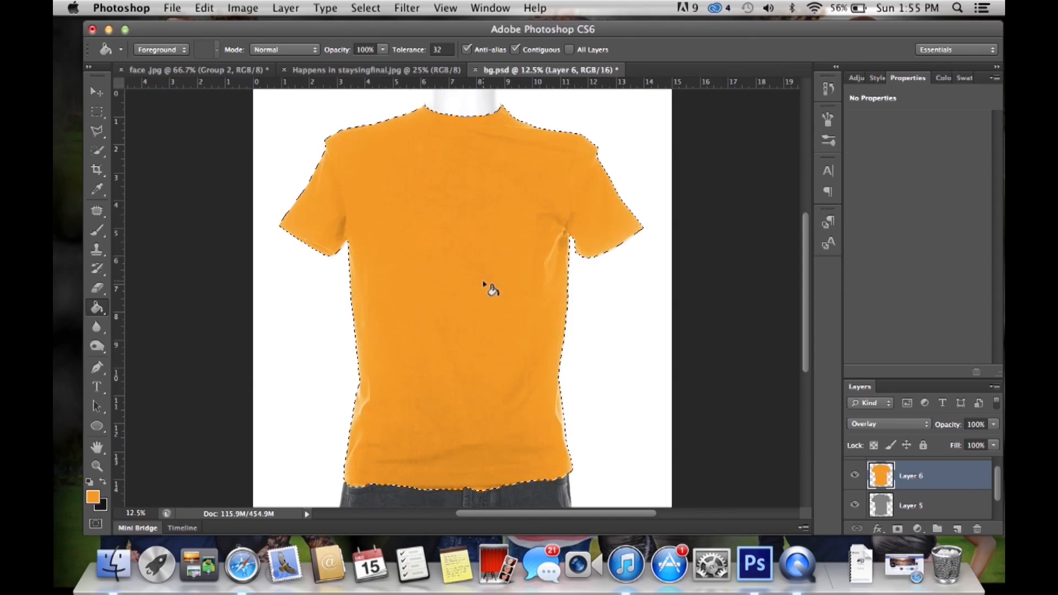
pyautogui.moveTo(672, 221)
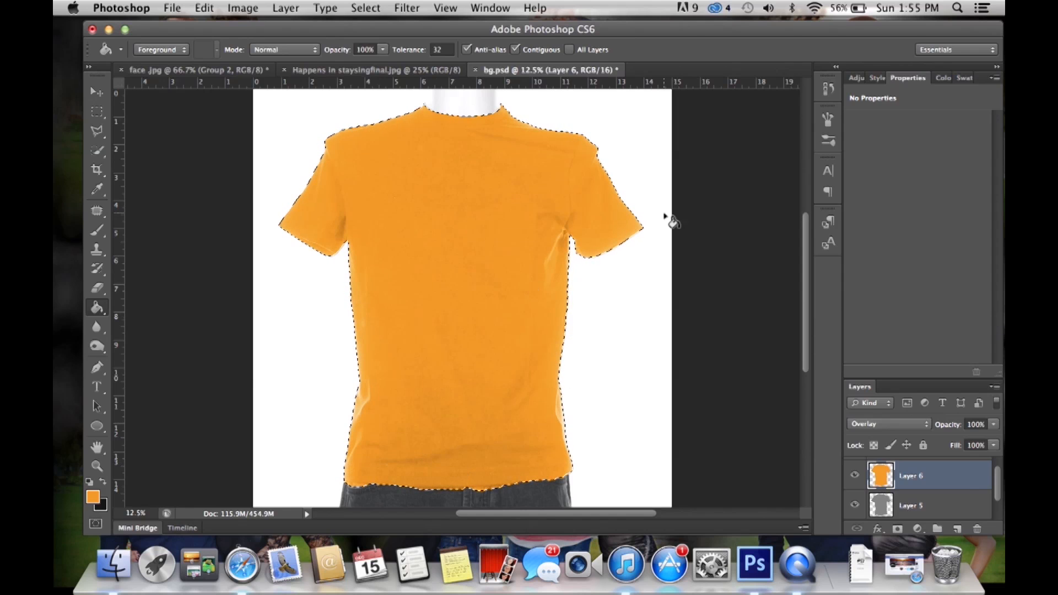
# - Refill the shirt with the deeper, redder orange #e98213
pyautogui.click(92, 499)
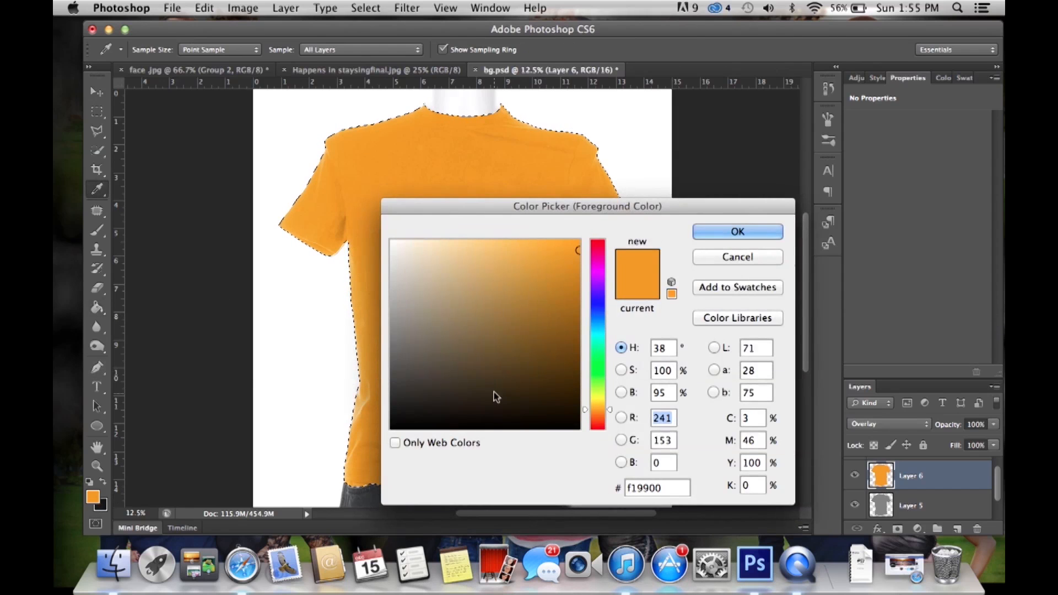
pyautogui.click(598, 414)
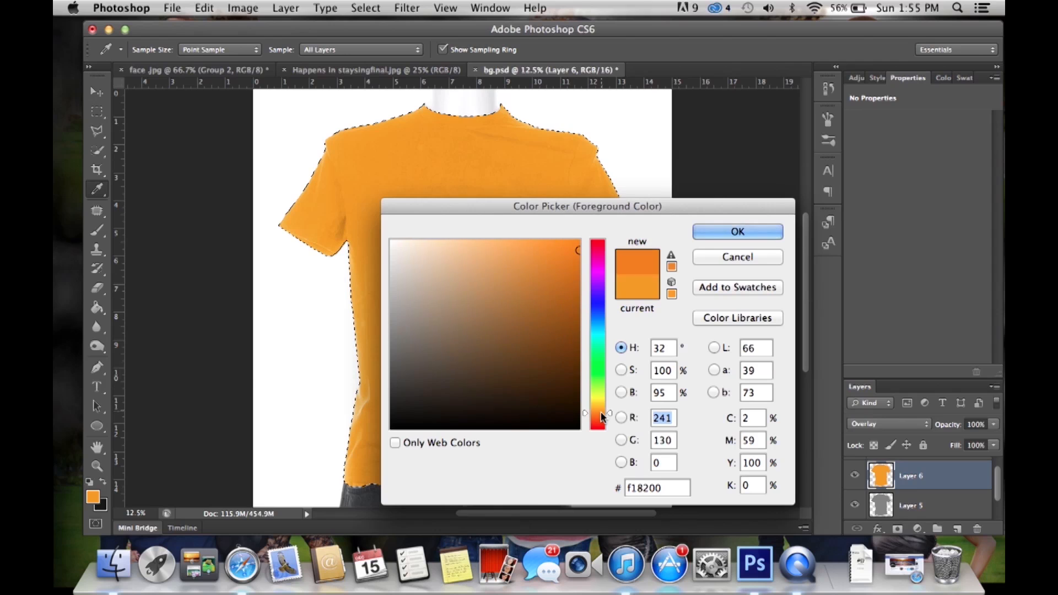
pyautogui.click(573, 254)
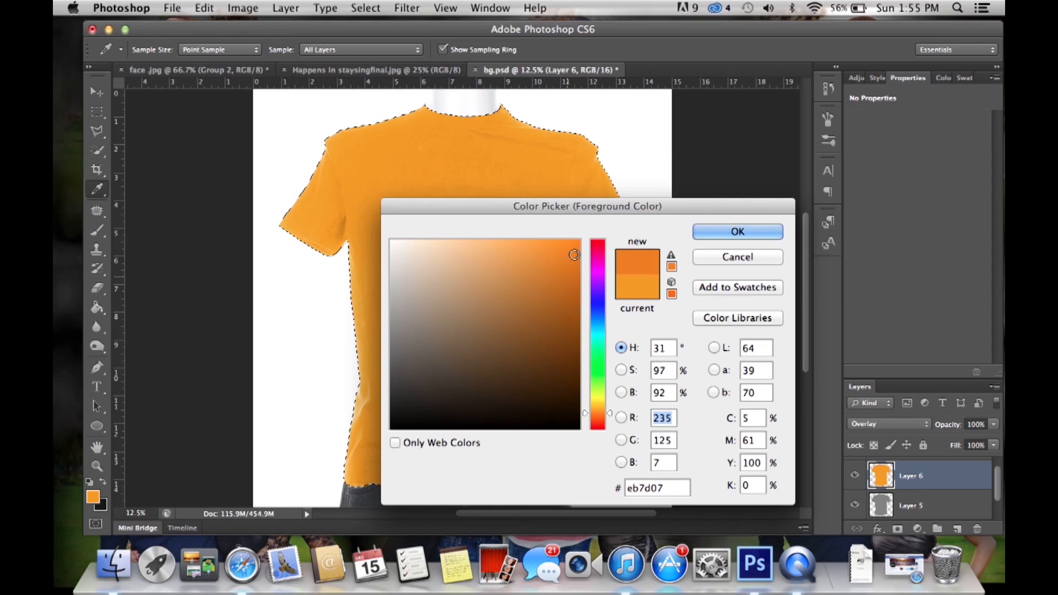
pyautogui.click(564, 255)
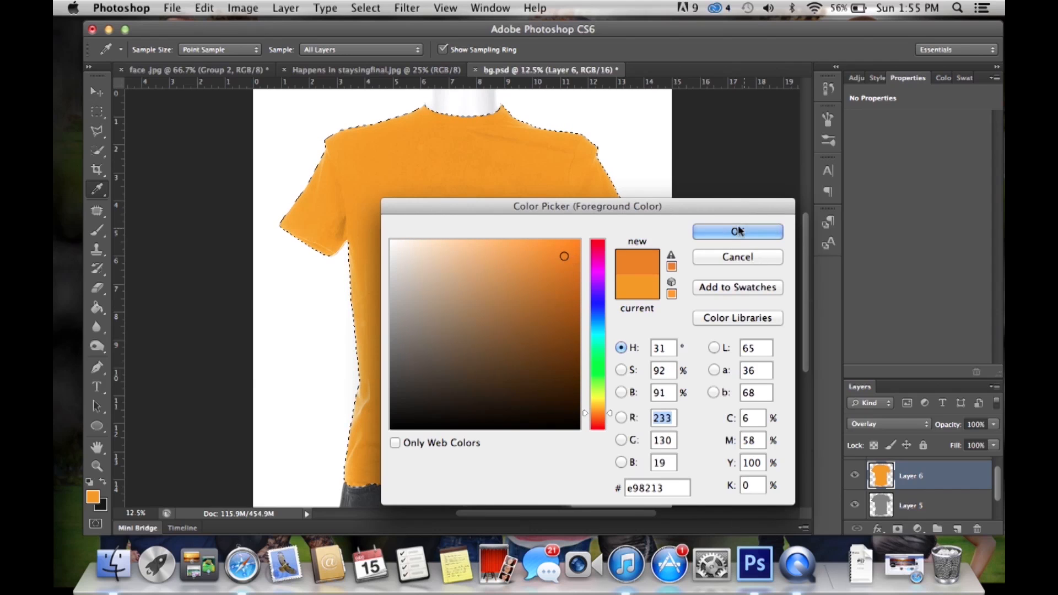
pyautogui.click(737, 231)
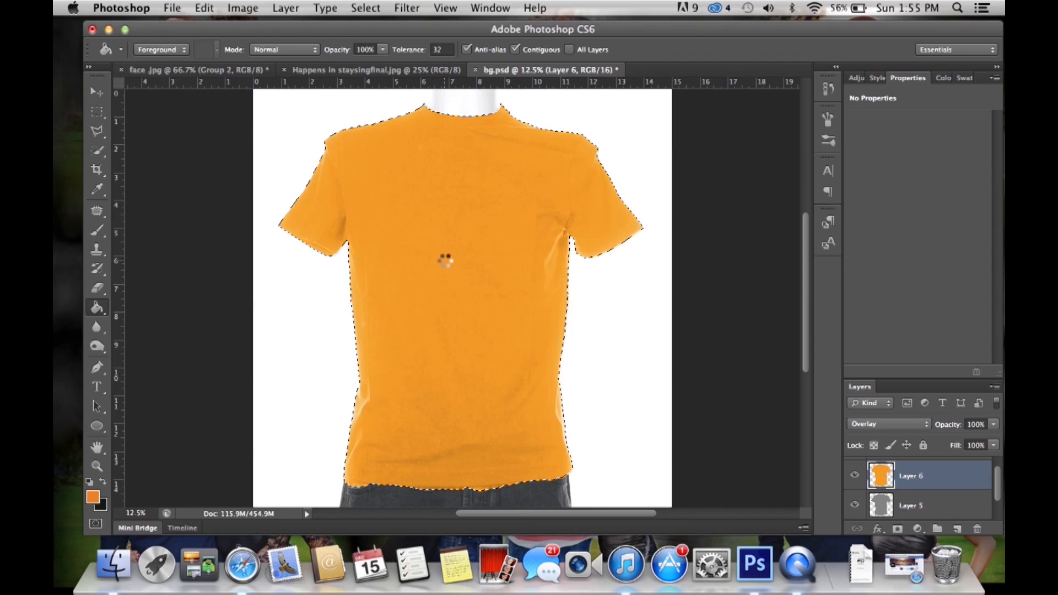
pyautogui.click(442, 261)
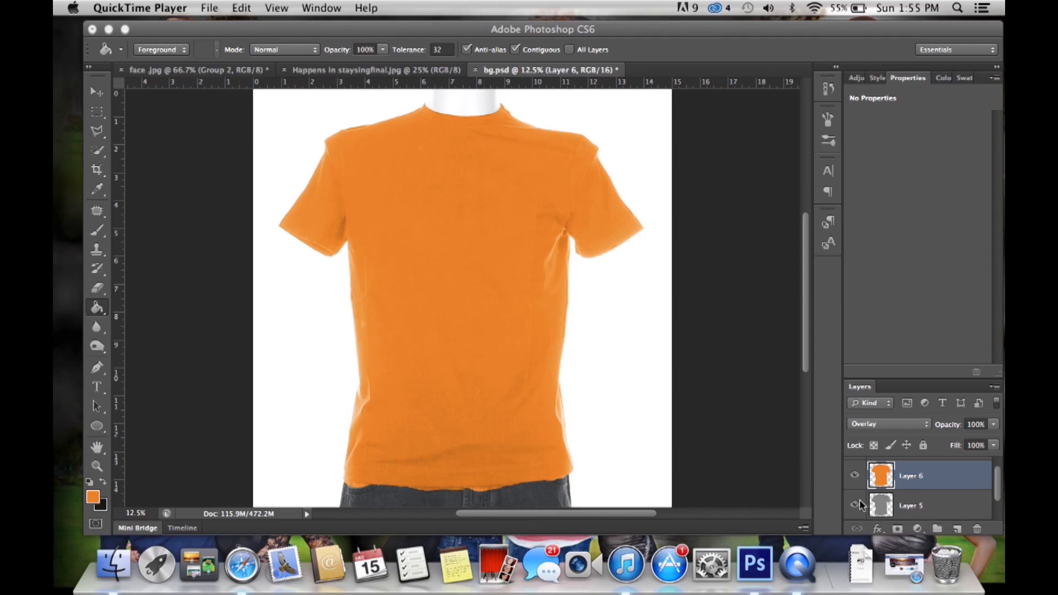
# - Hide Layer 5 to compare the shirt colour without the gray layer
pyautogui.click(853, 505)
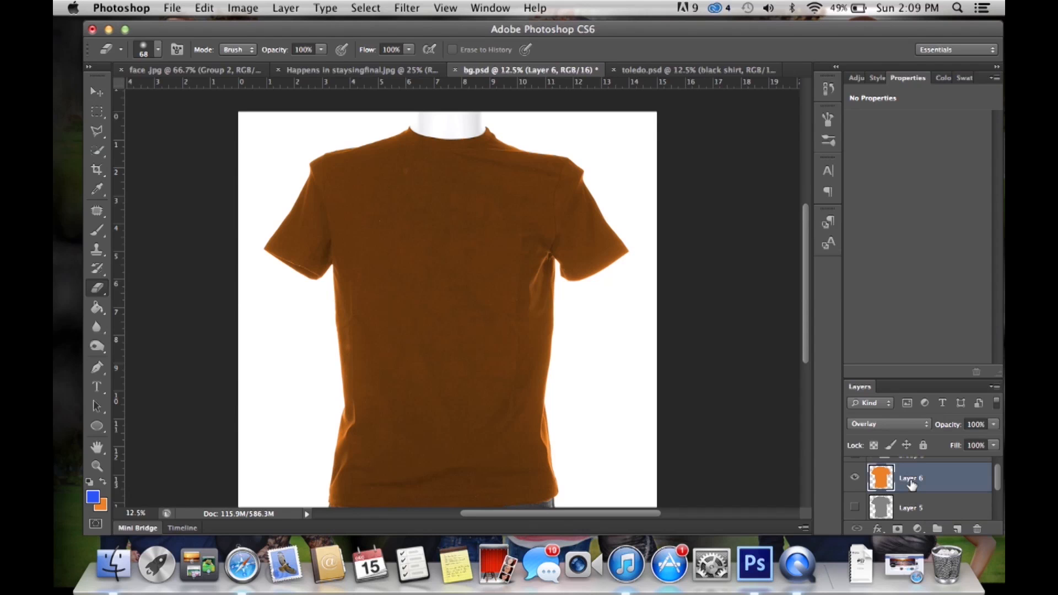
pyautogui.moveTo(912, 485)
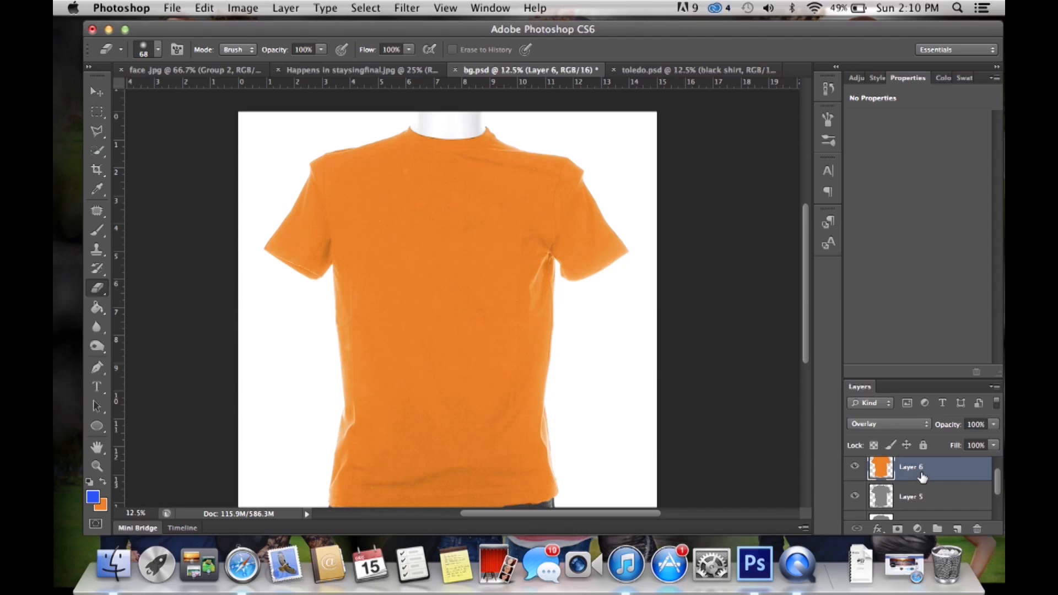
# - Refill the shirt on the overlay layer with bright blue #4d73f2
pyautogui.scroll(-3)
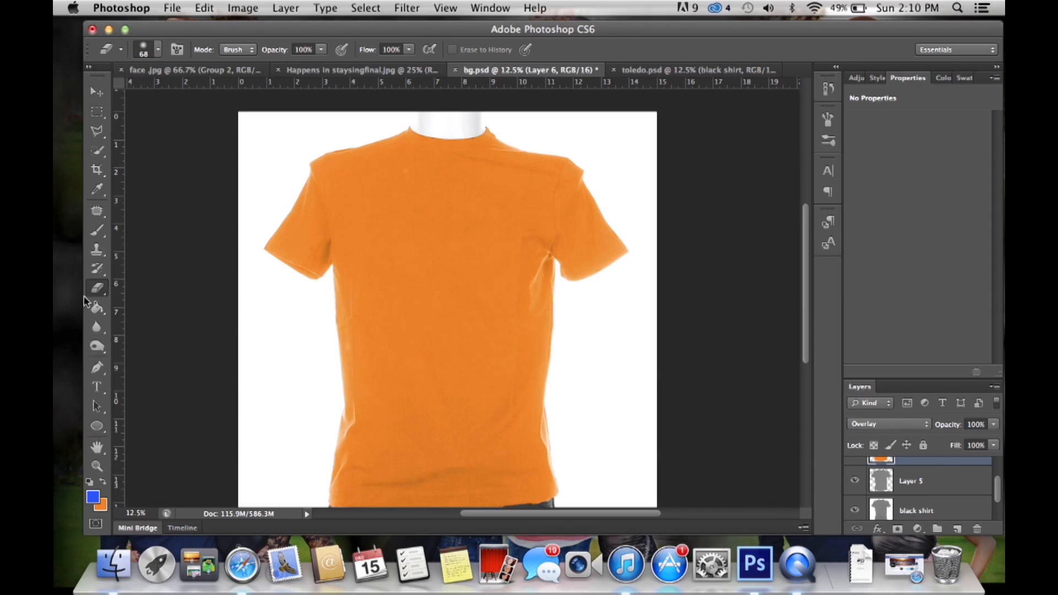
pyautogui.click(92, 498)
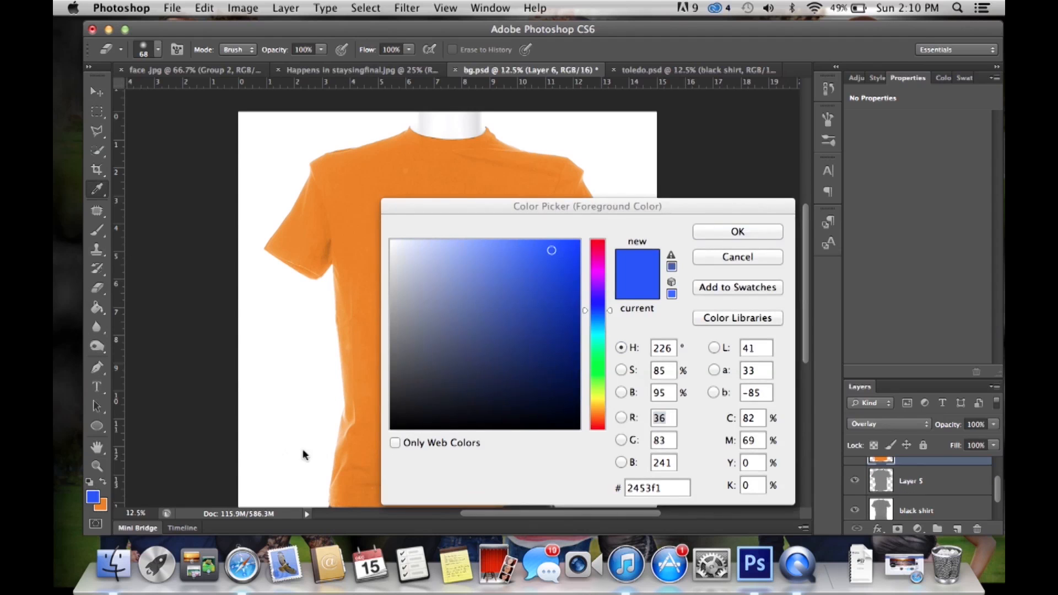
pyautogui.click(514, 246)
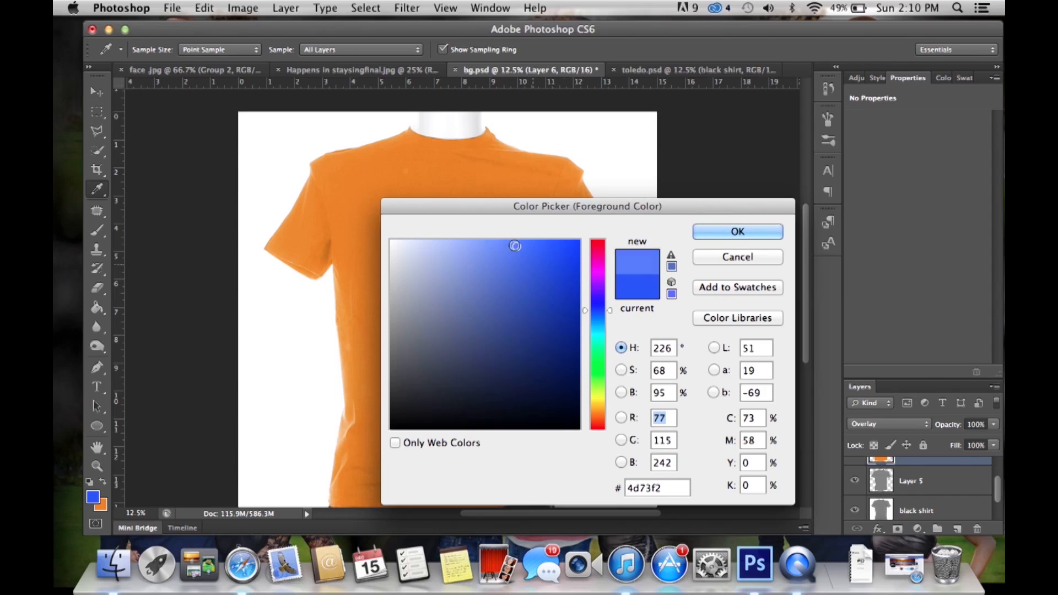
pyautogui.click(737, 231)
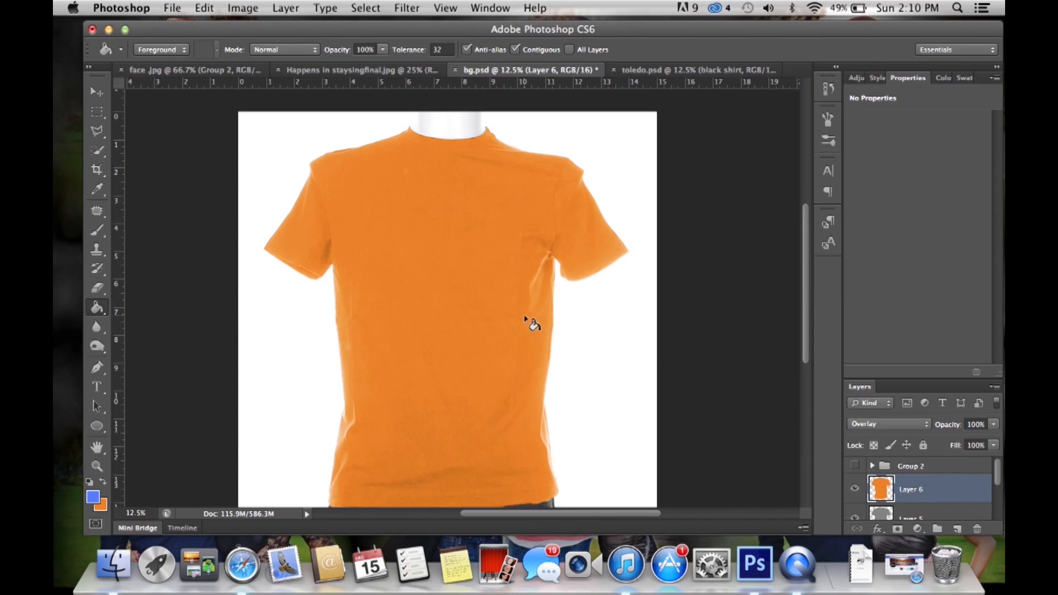
pyautogui.click(434, 288)
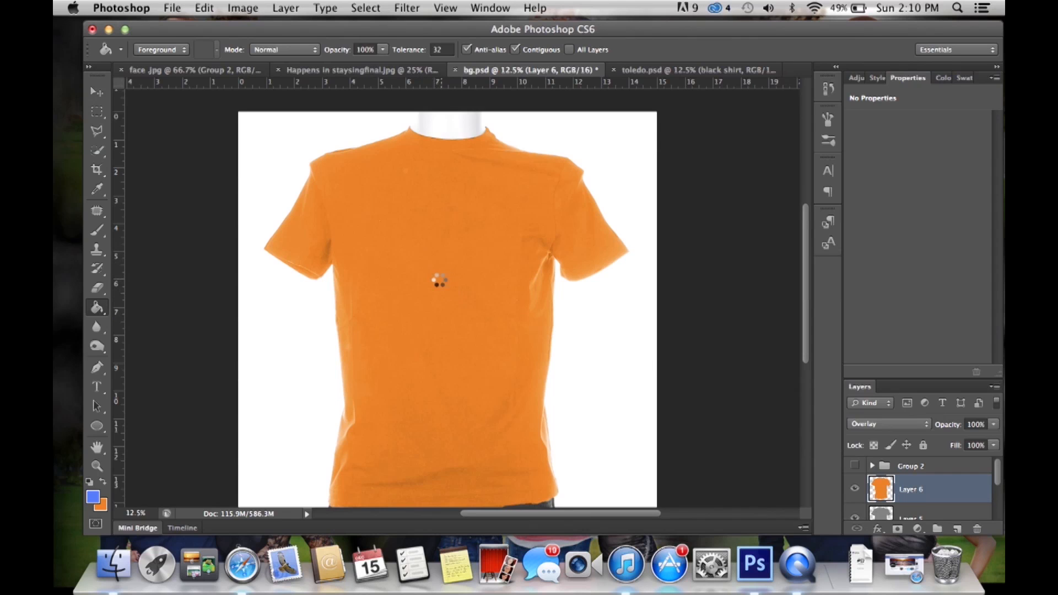
pyautogui.click(473, 286)
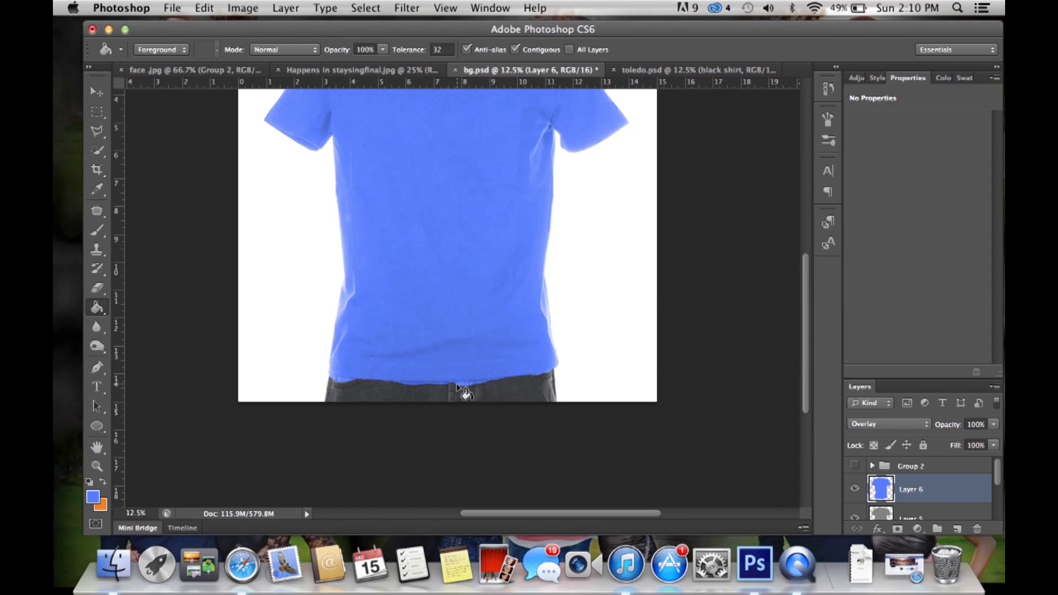
pyautogui.moveTo(467, 385)
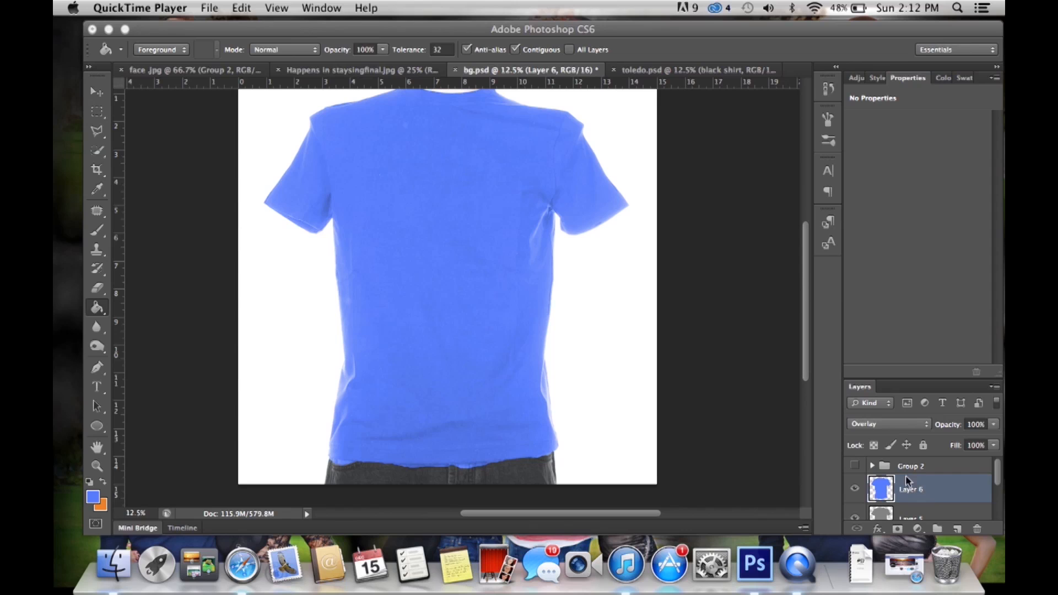
pyautogui.moveTo(721, 330)
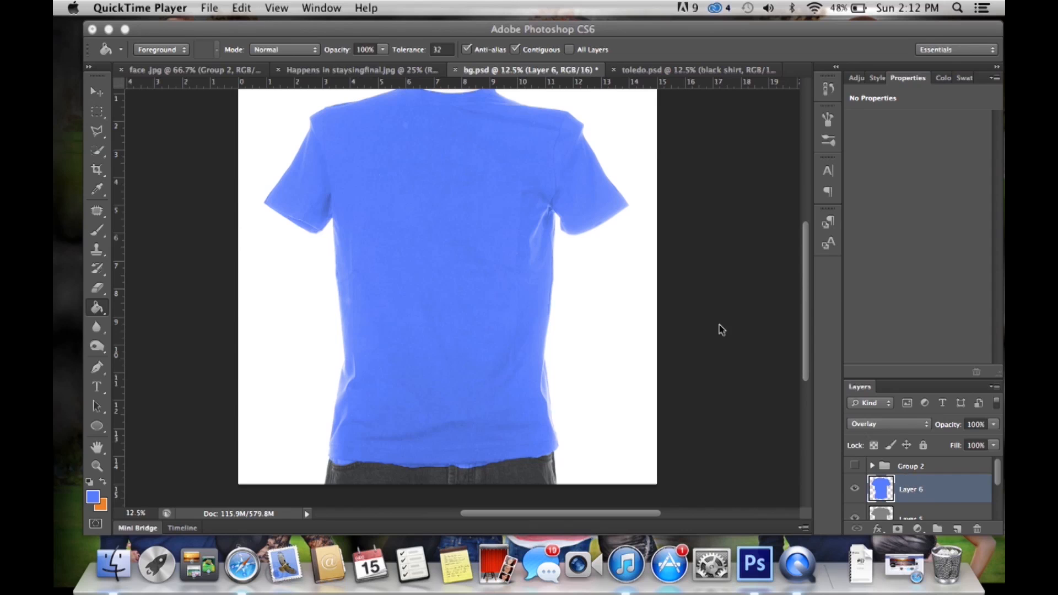
# - Apply Levels to the black shirt layer with black input 14 and midtones 1.03
pyautogui.scroll(-3)
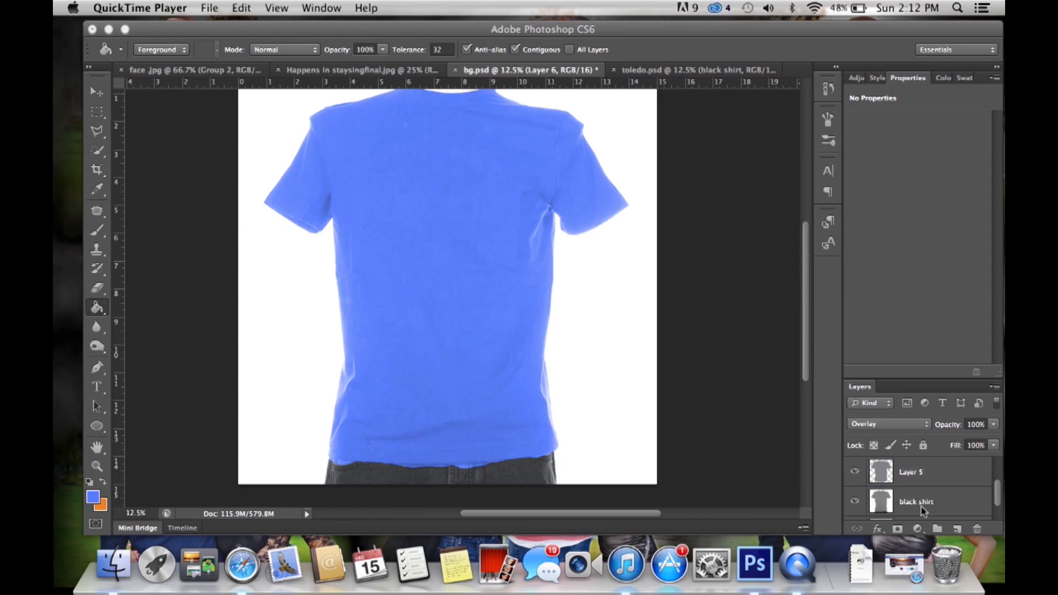
pyautogui.click(926, 502)
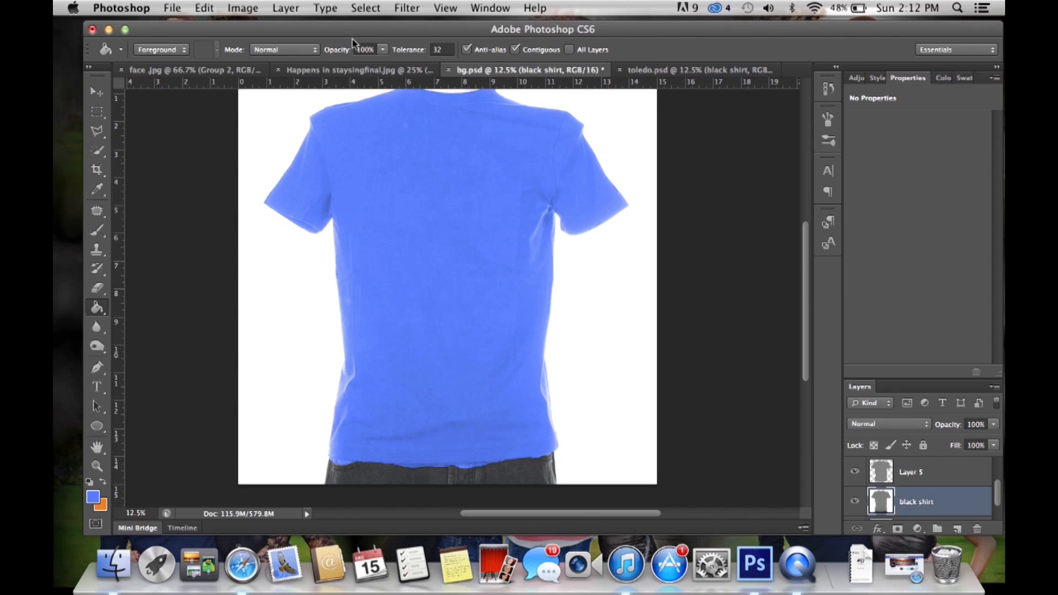
pyautogui.click(243, 8)
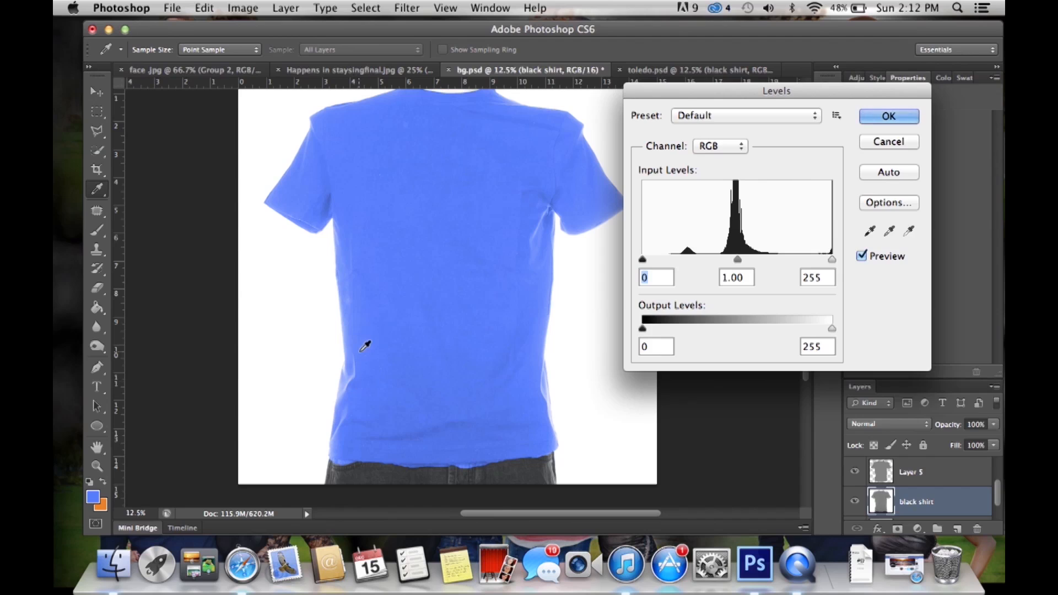
pyautogui.moveTo(354, 382)
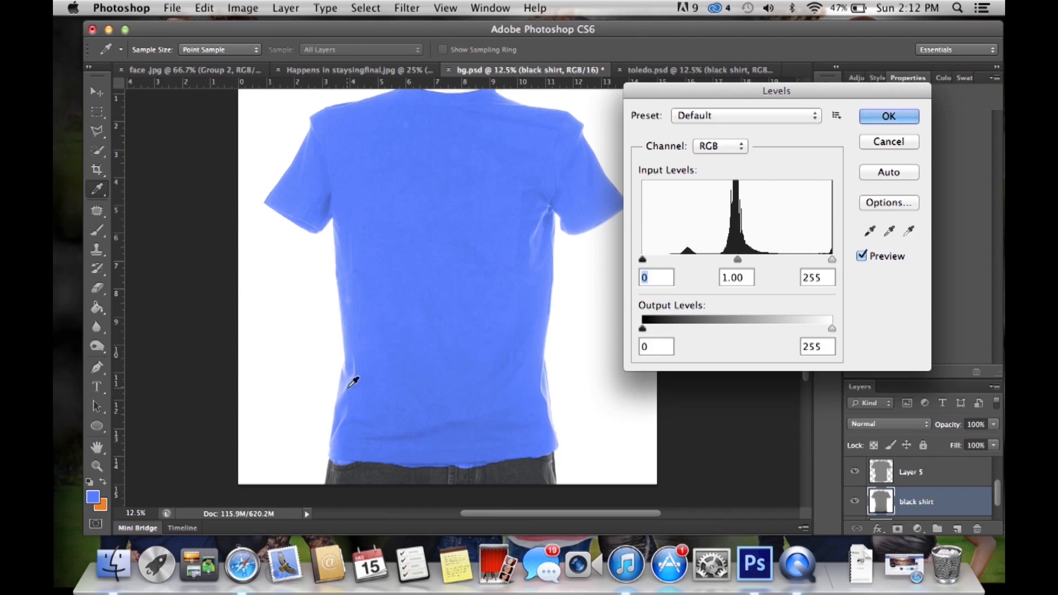
pyautogui.moveTo(364, 325)
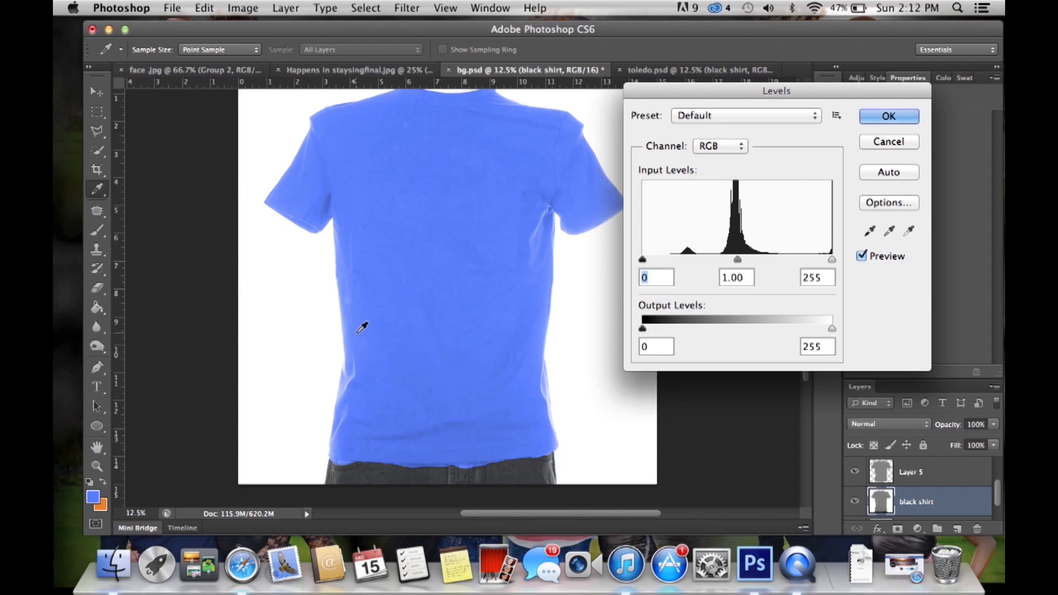
pyautogui.moveTo(614, 289)
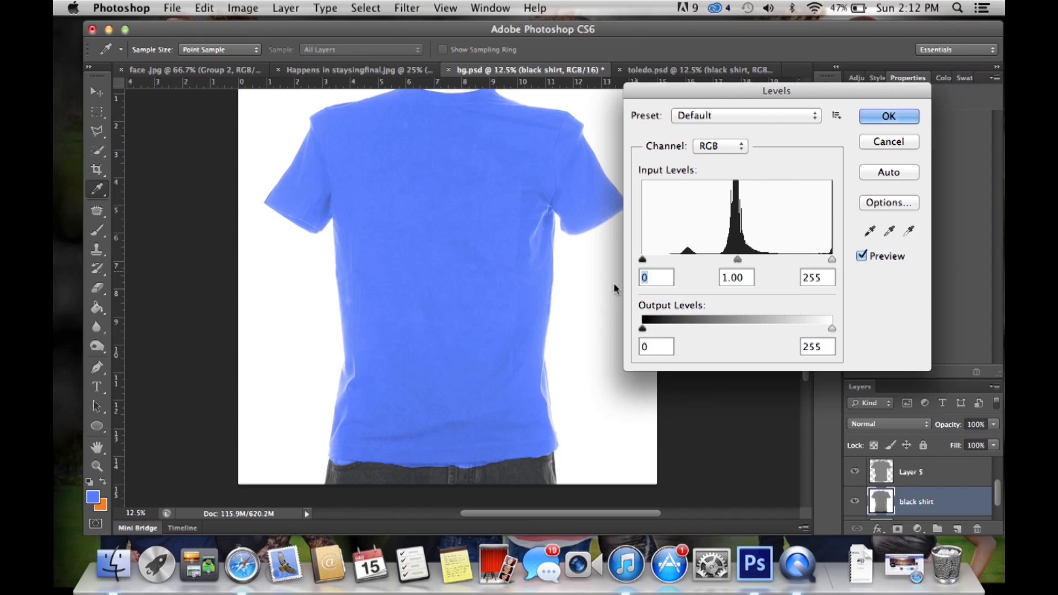
pyautogui.moveTo(444, 150)
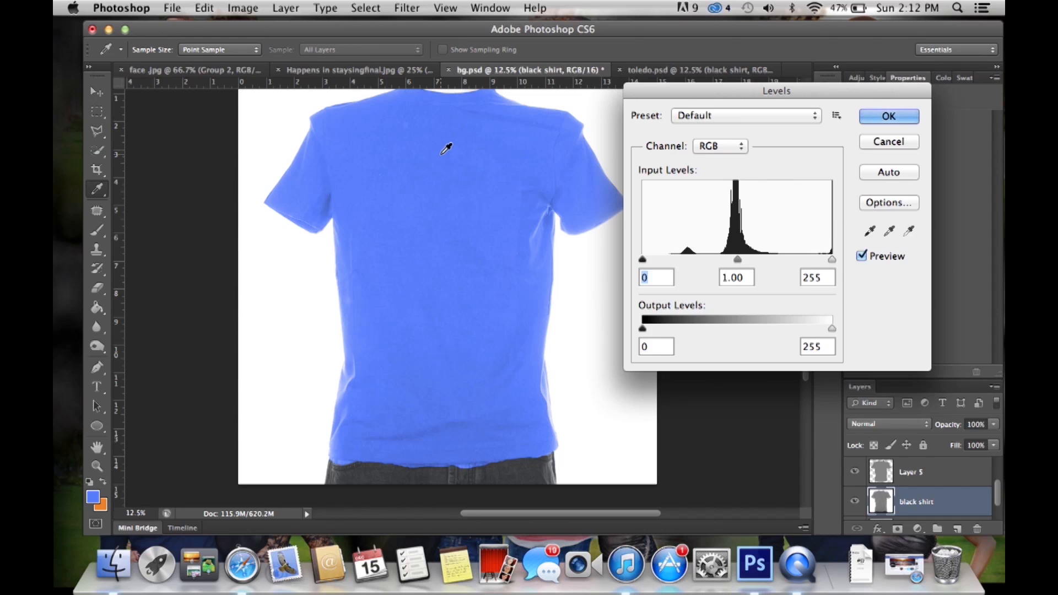
pyautogui.moveTo(737, 259); pyautogui.dragTo(728, 259)
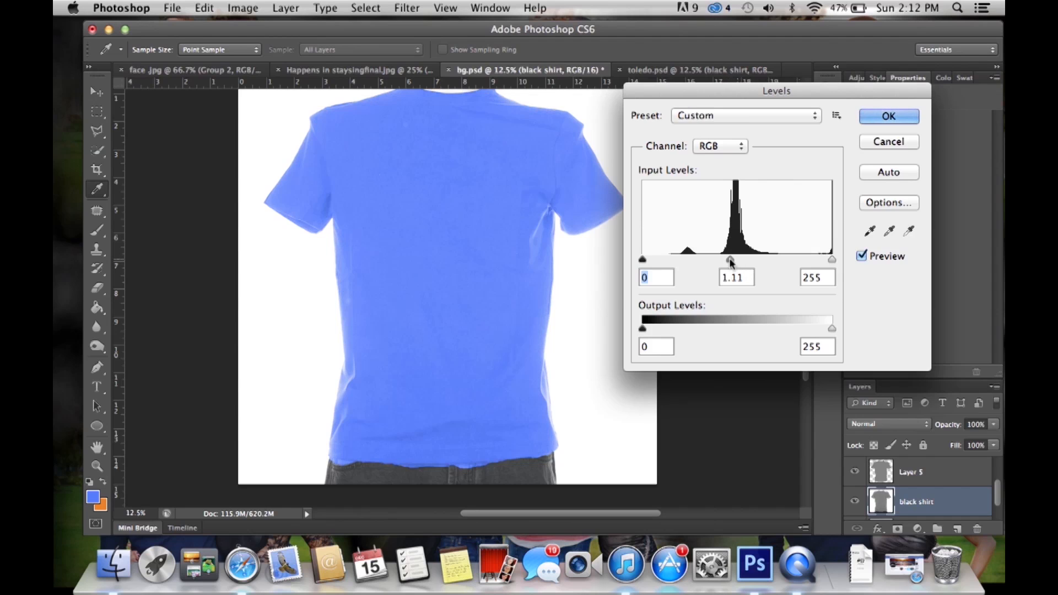
pyautogui.moveTo(728, 261); pyautogui.dragTo(752, 261)
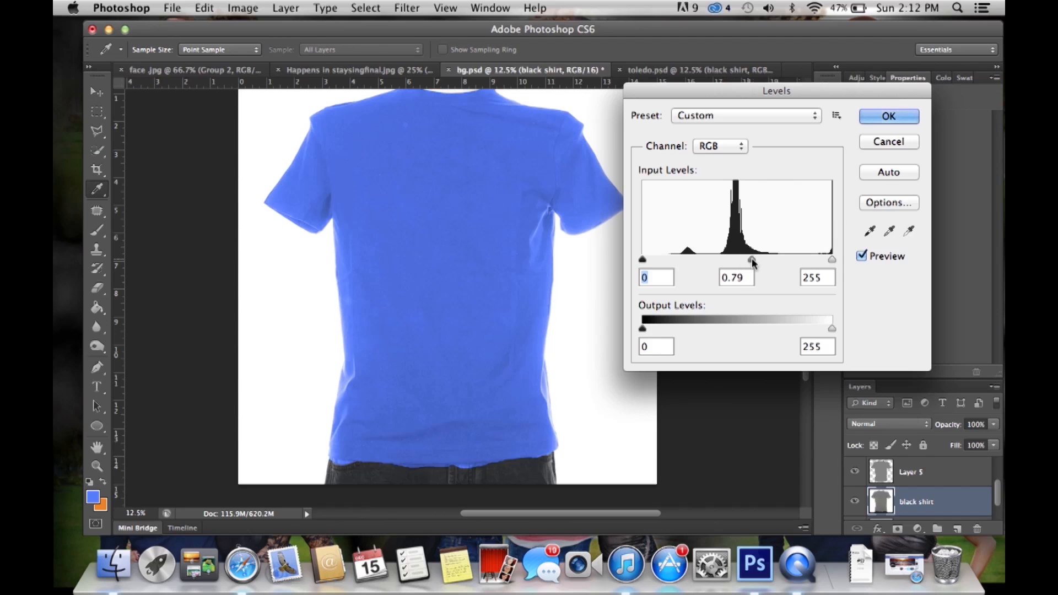
pyautogui.moveTo(745, 259); pyautogui.dragTo(739, 259)
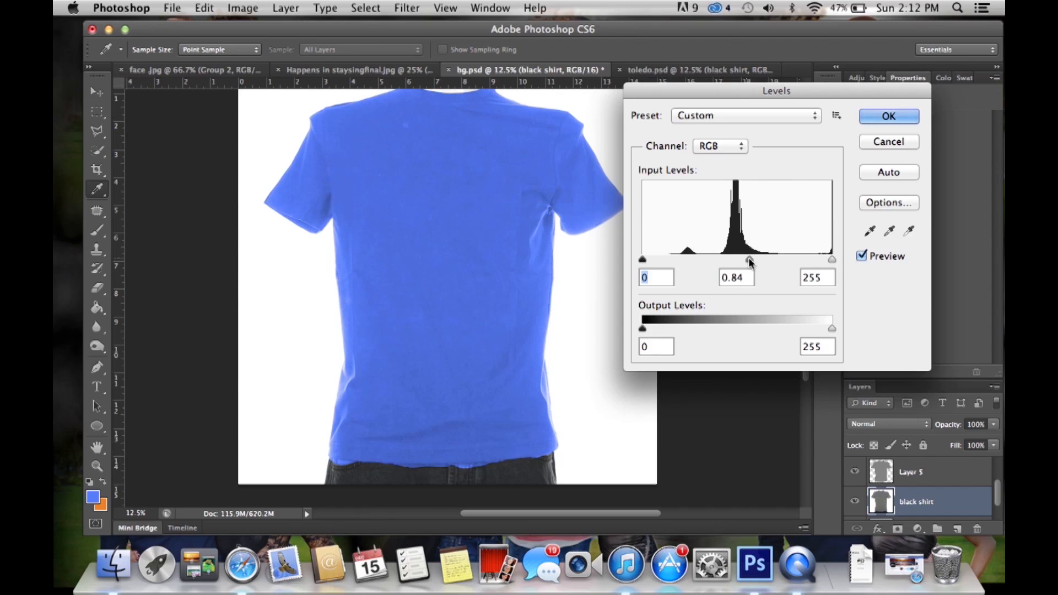
pyautogui.moveTo(831, 259); pyautogui.dragTo(829, 258)
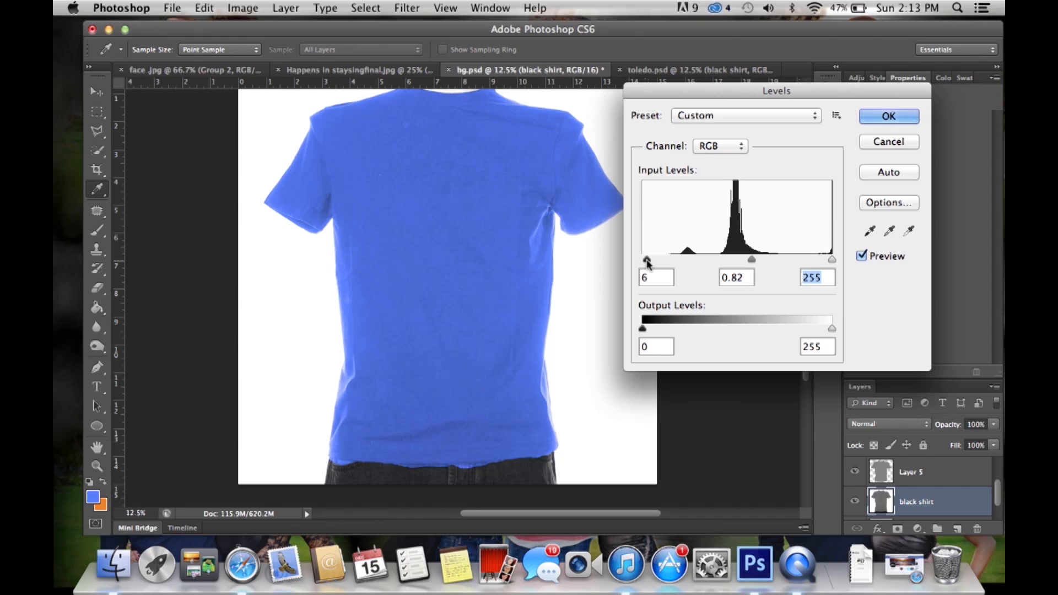
pyautogui.moveTo(646, 259); pyautogui.dragTo(656, 259)
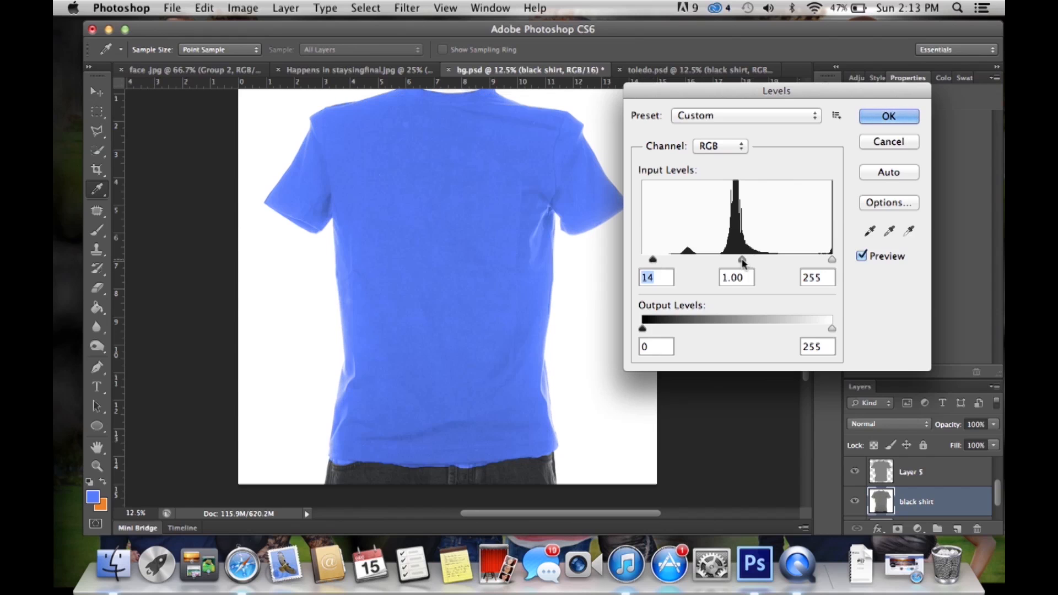
pyautogui.moveTo(740, 259); pyautogui.dragTo(737, 260)
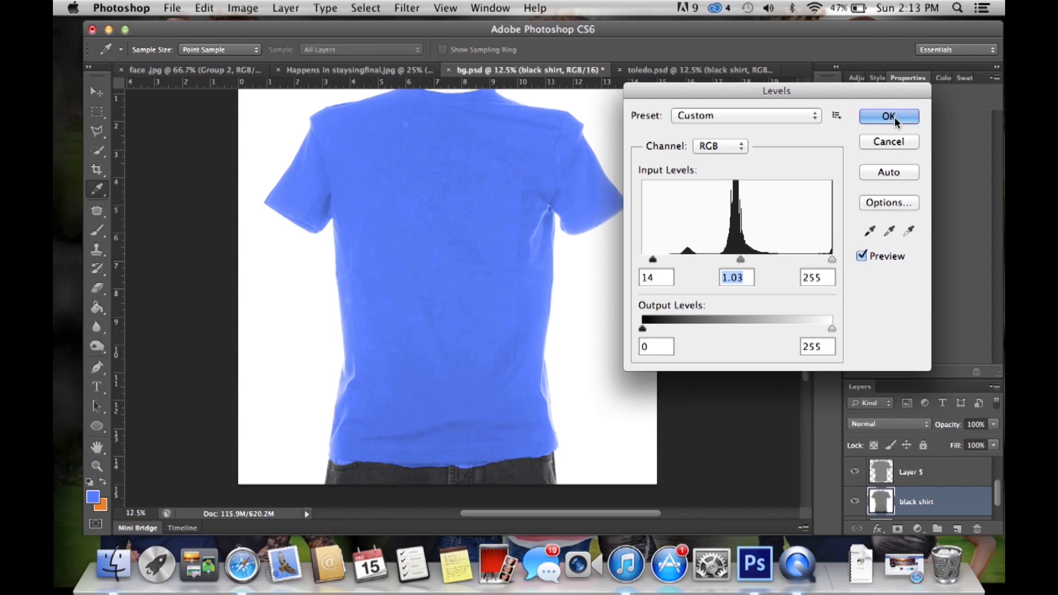
pyautogui.click(889, 116)
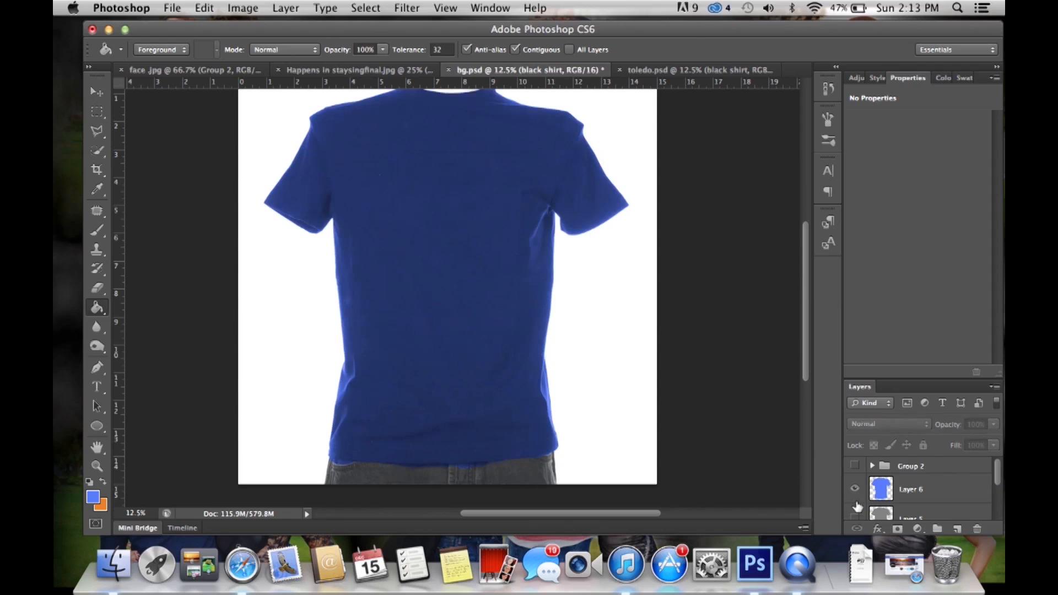
# - Toggle a shirt layer's visibility to show the orange shirt with the I LOVE BG COLLEGE graphic
pyautogui.click(854, 465)
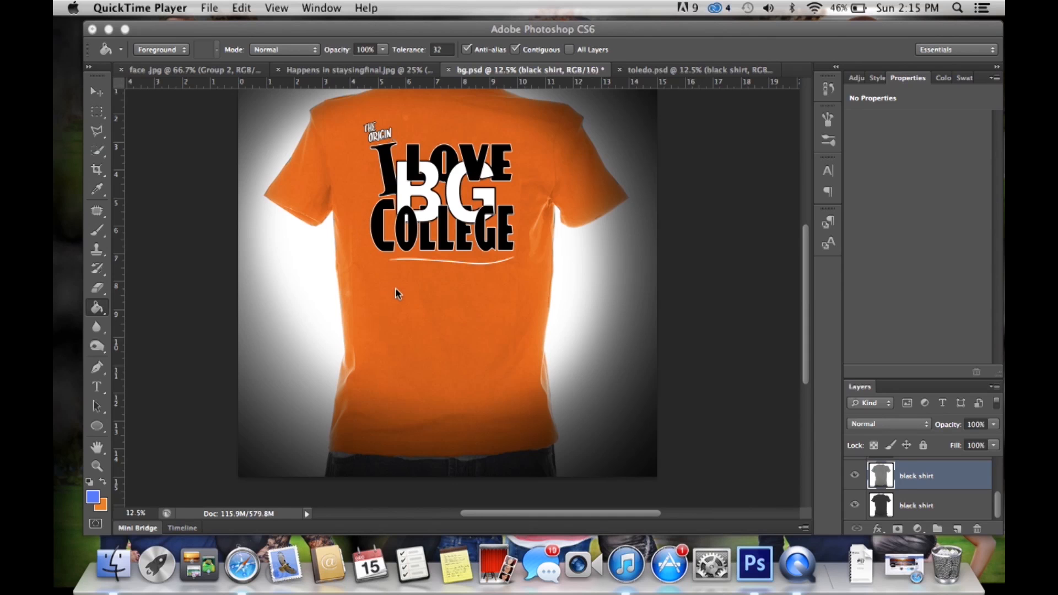
pyautogui.moveTo(244, 568)
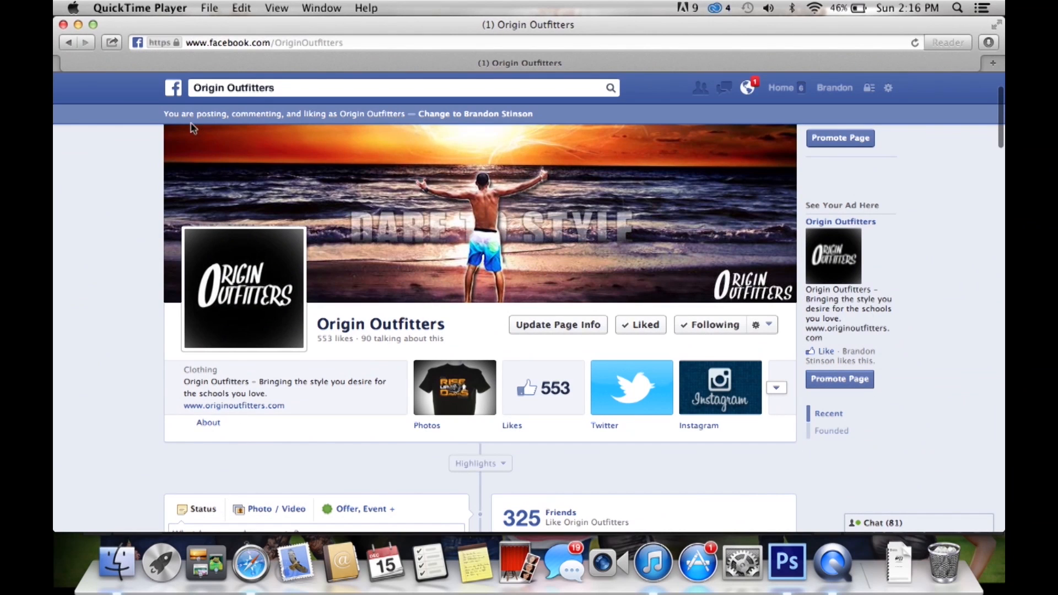
pyautogui.moveTo(520, 440)
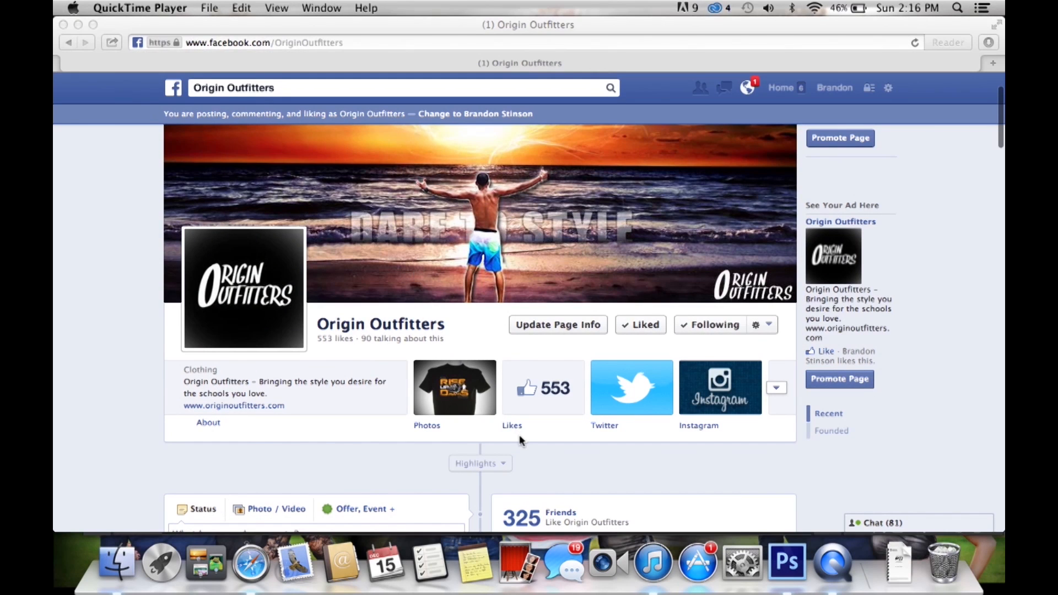
pyautogui.scroll(-3)
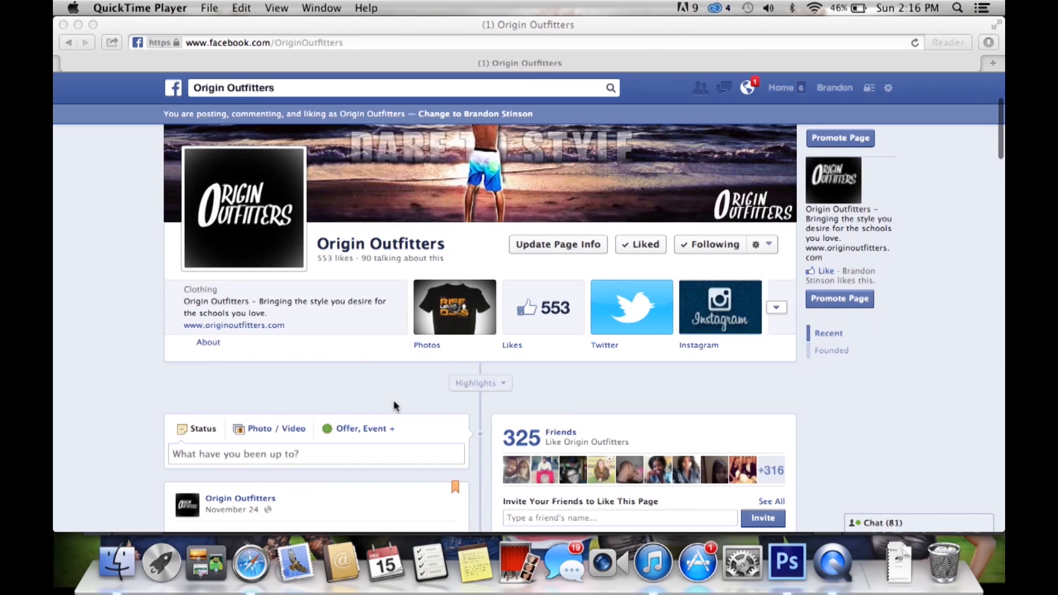